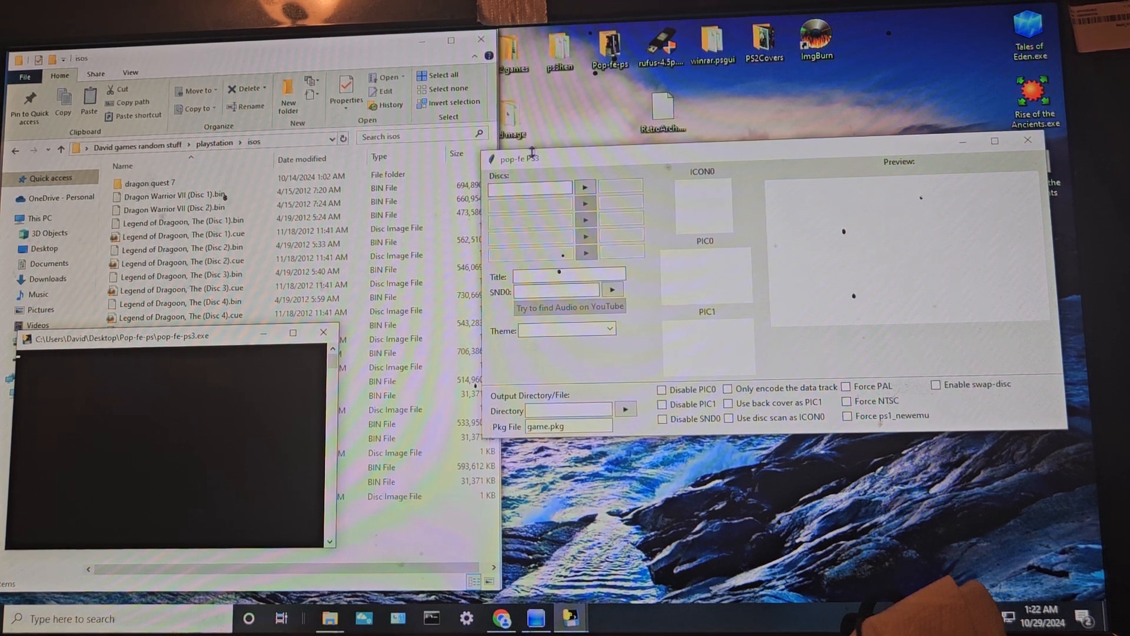
pyautogui.moveTo(607, 182)
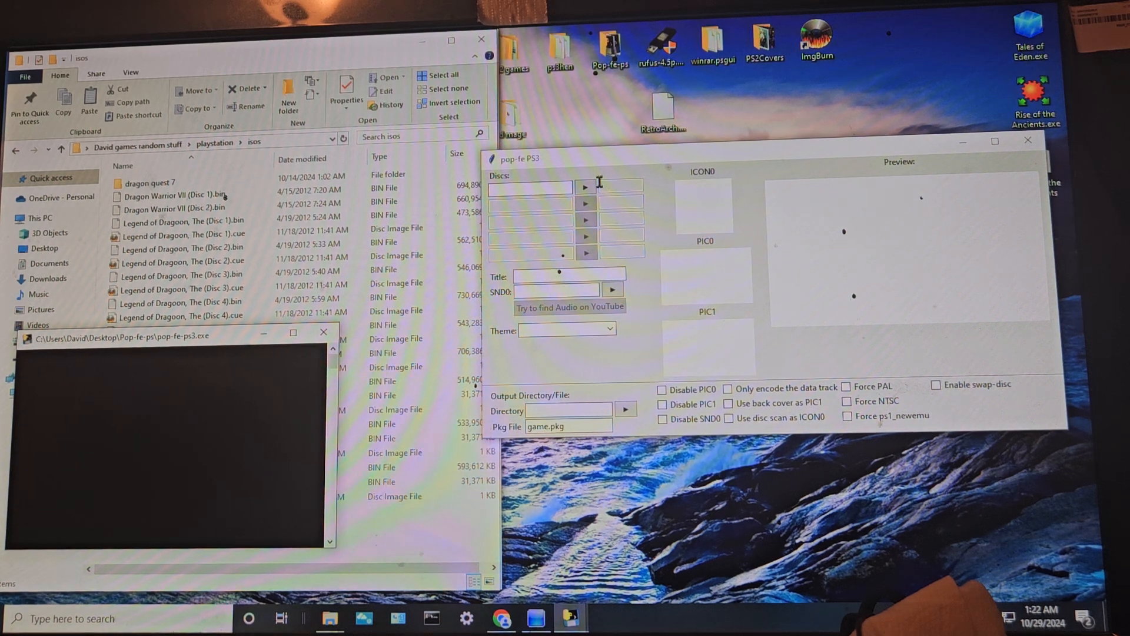
pyautogui.moveTo(693, 219)
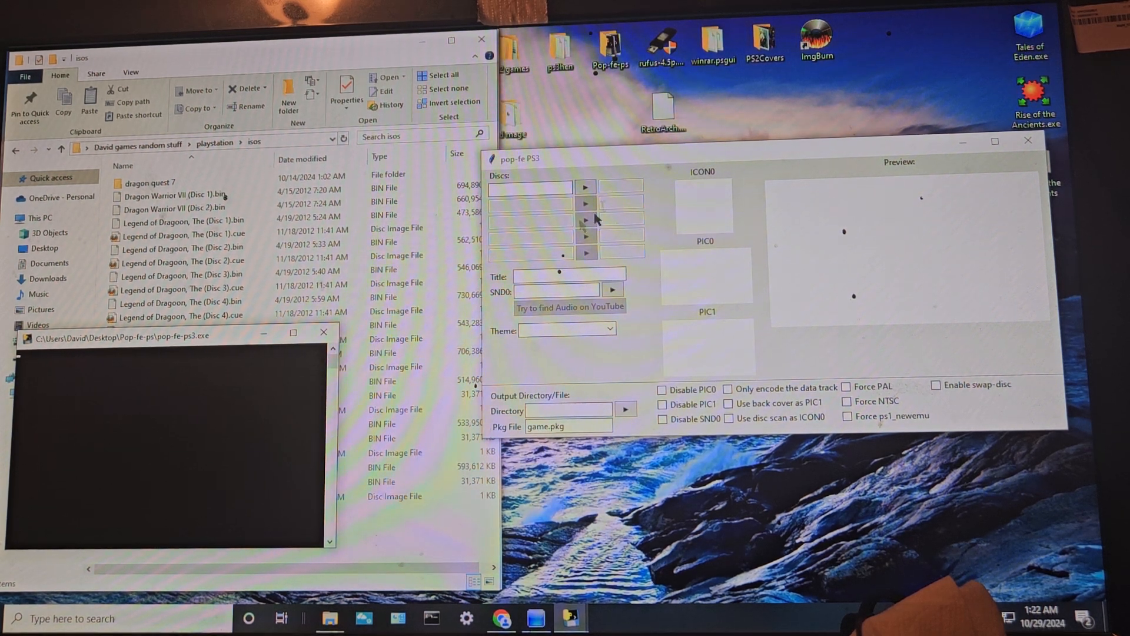
# Step: Show the isos folder with its PlayStation disc images in front of the converter
pyautogui.click(173, 194)
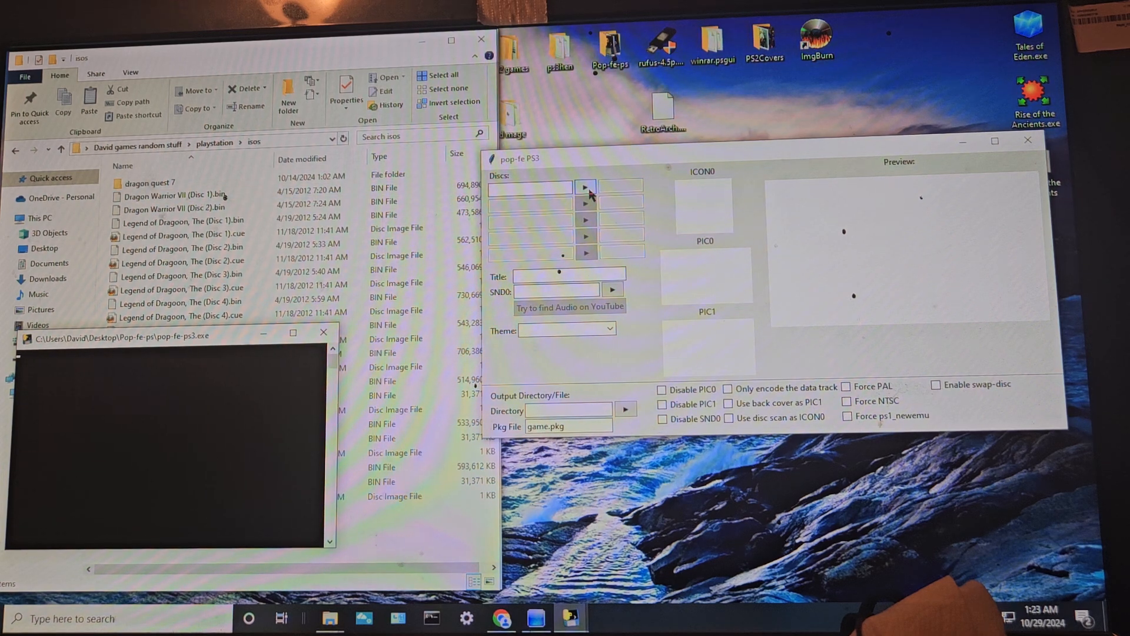
pyautogui.moveTo(592, 190)
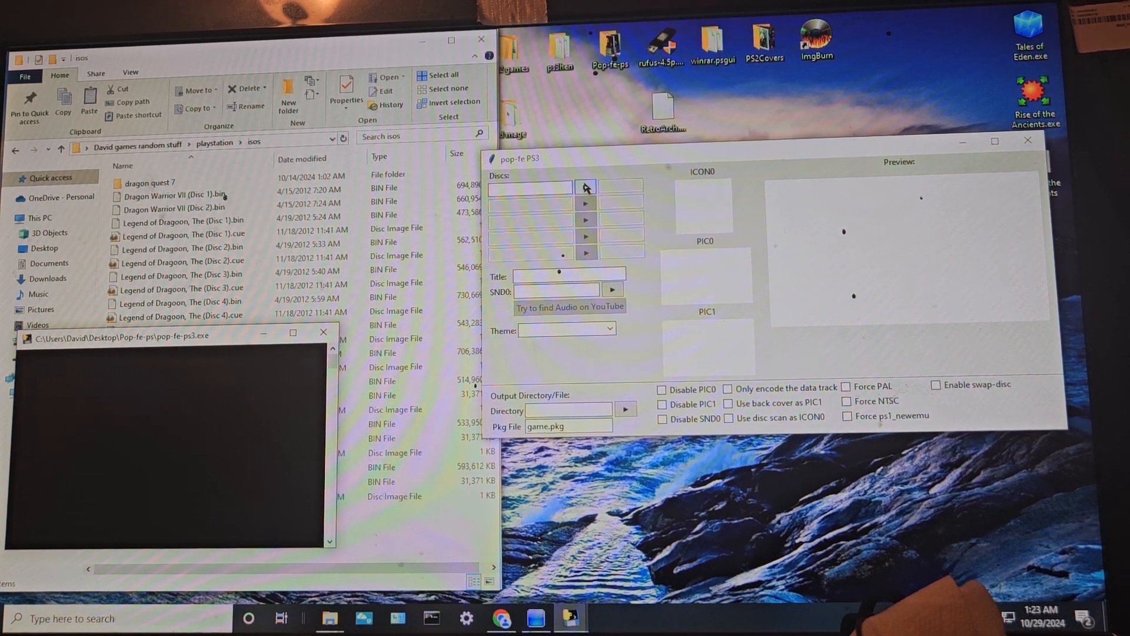
pyautogui.click(173, 207)
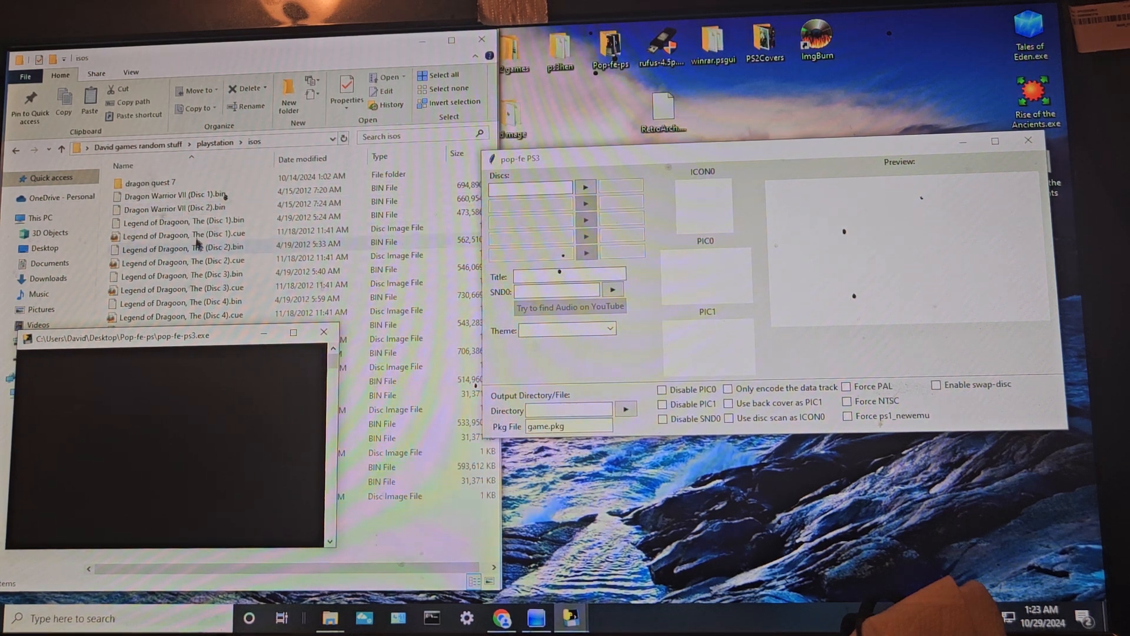
pyautogui.click(184, 290)
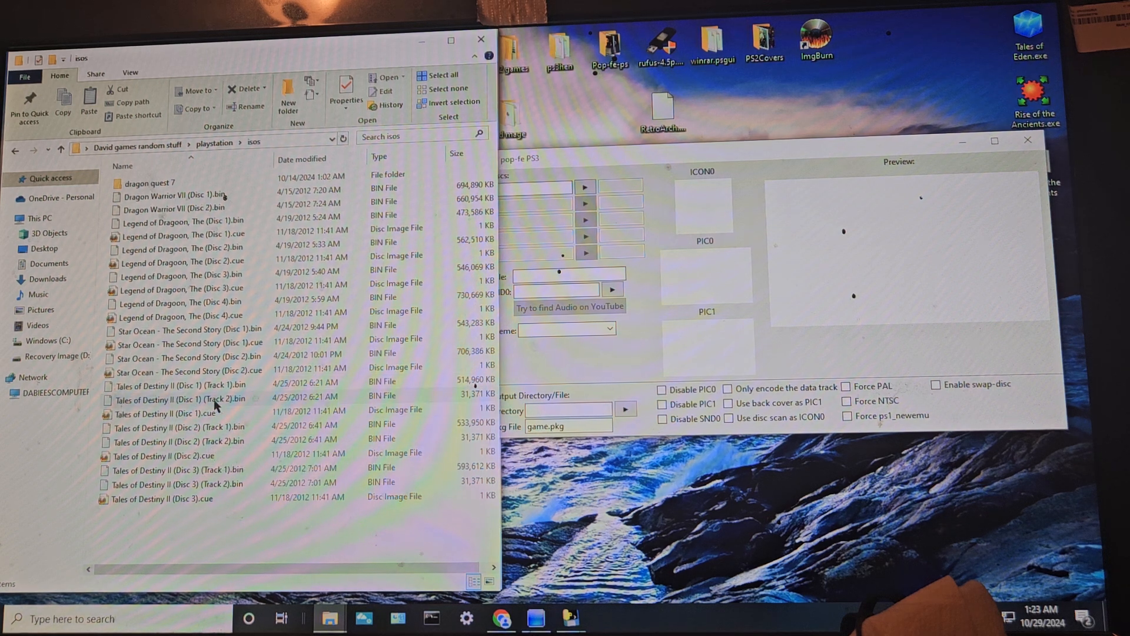
pyautogui.moveTo(227, 472)
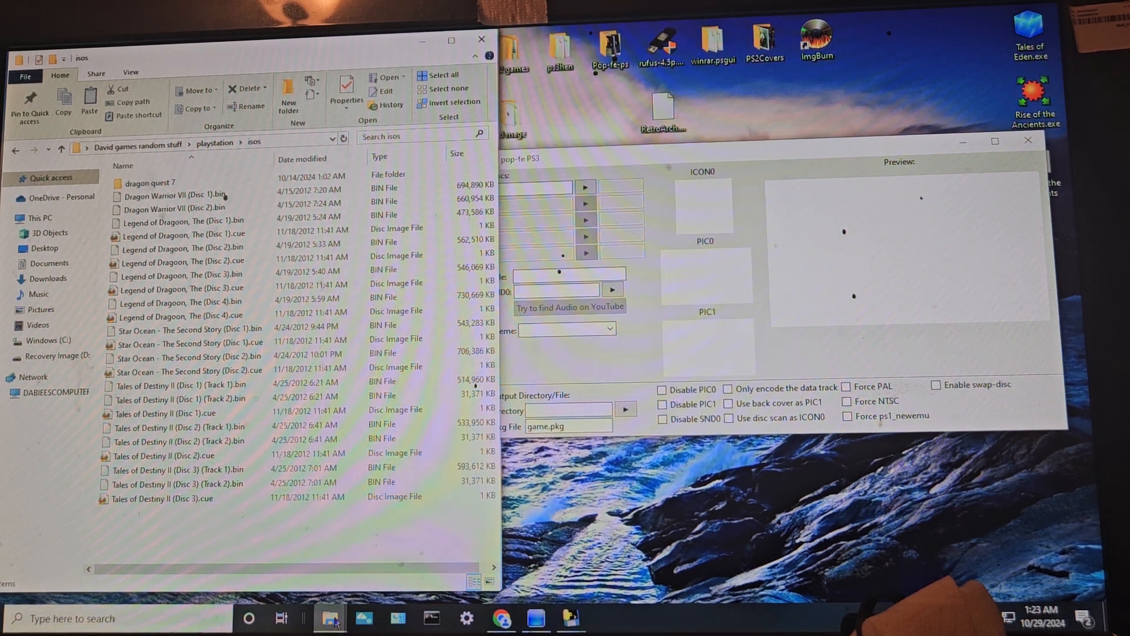
pyautogui.moveTo(330, 618)
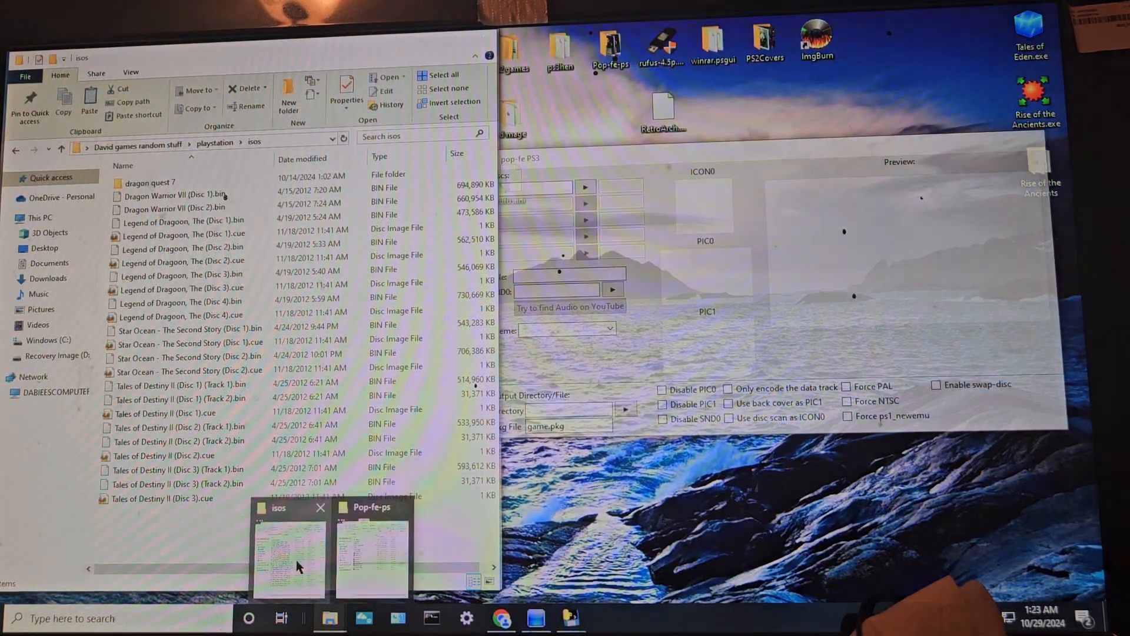
# Step: Switch back to the pop-fe PS3 converter window from the taskbar
pyautogui.click(373, 547)
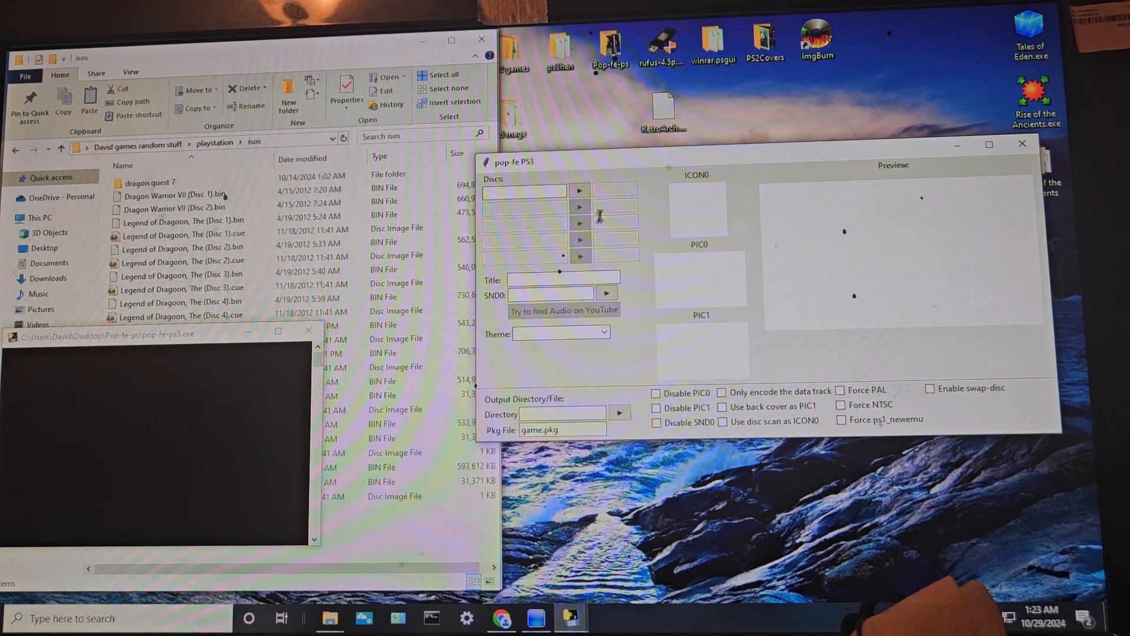
pyautogui.moveTo(321, 380)
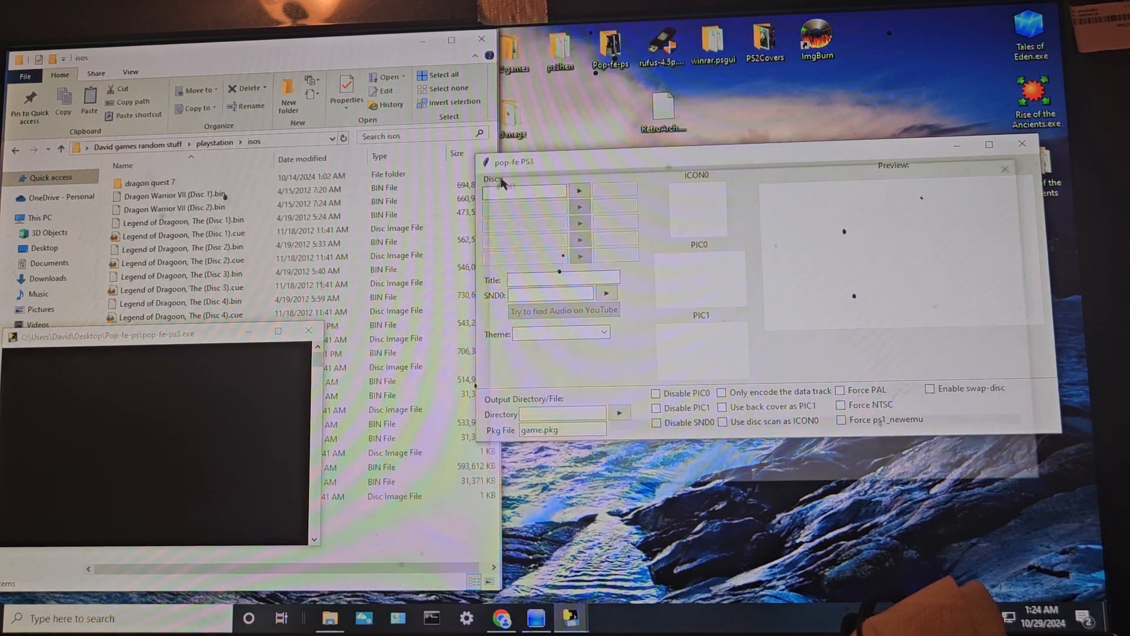
# Step: Load Legend of Dragoon, The (Disc 1).cue into the first disc slot
pyautogui.click(579, 188)
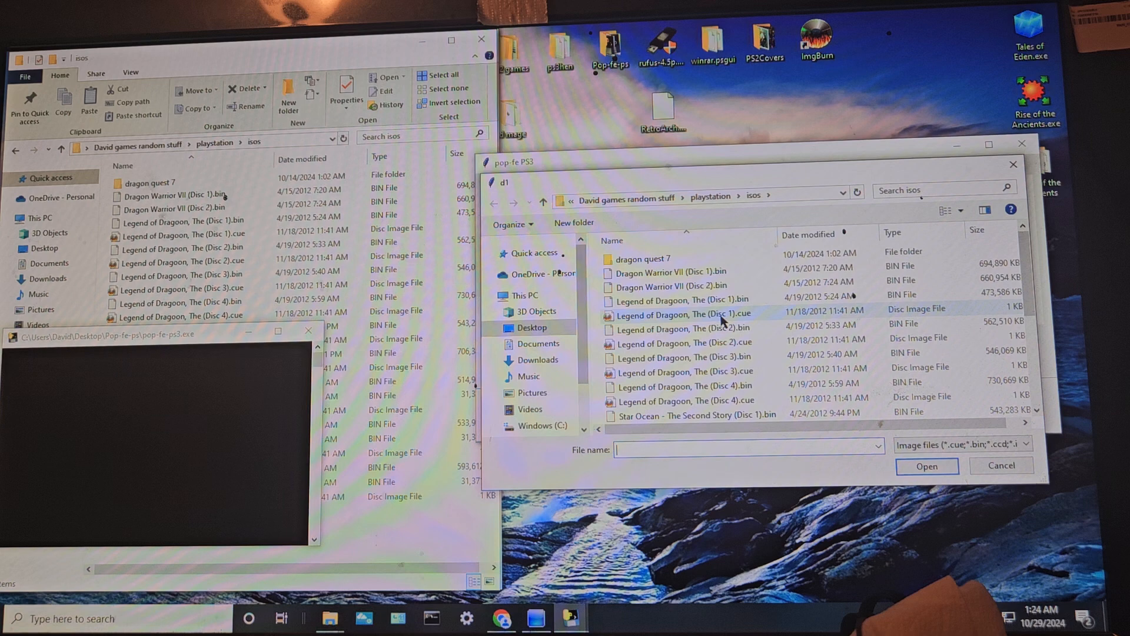
pyautogui.click(686, 314)
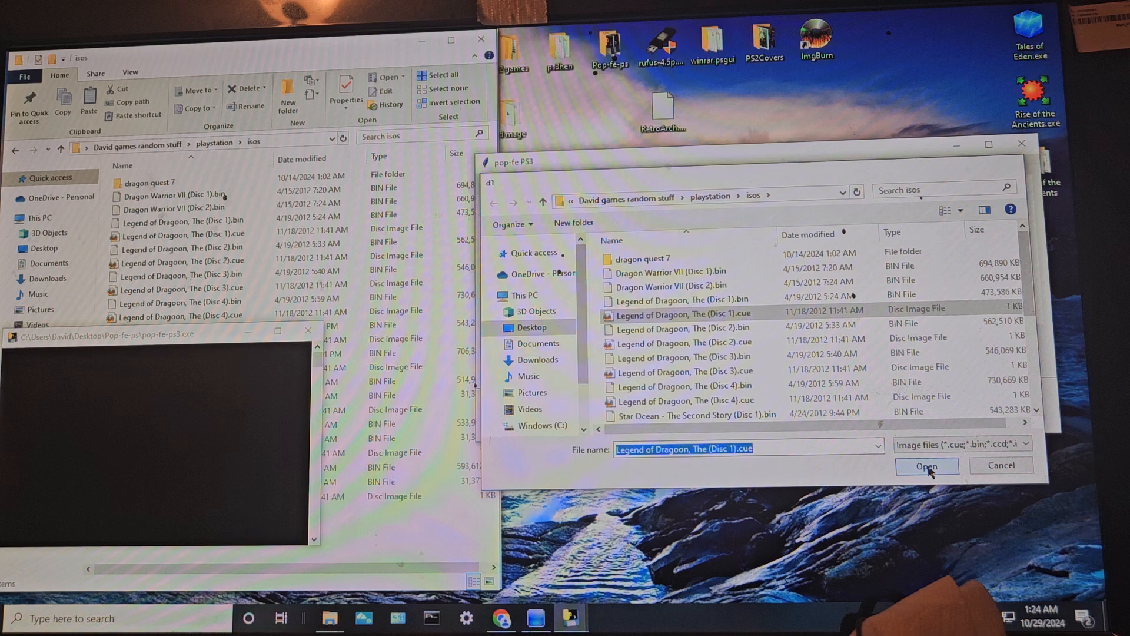
pyautogui.click(927, 465)
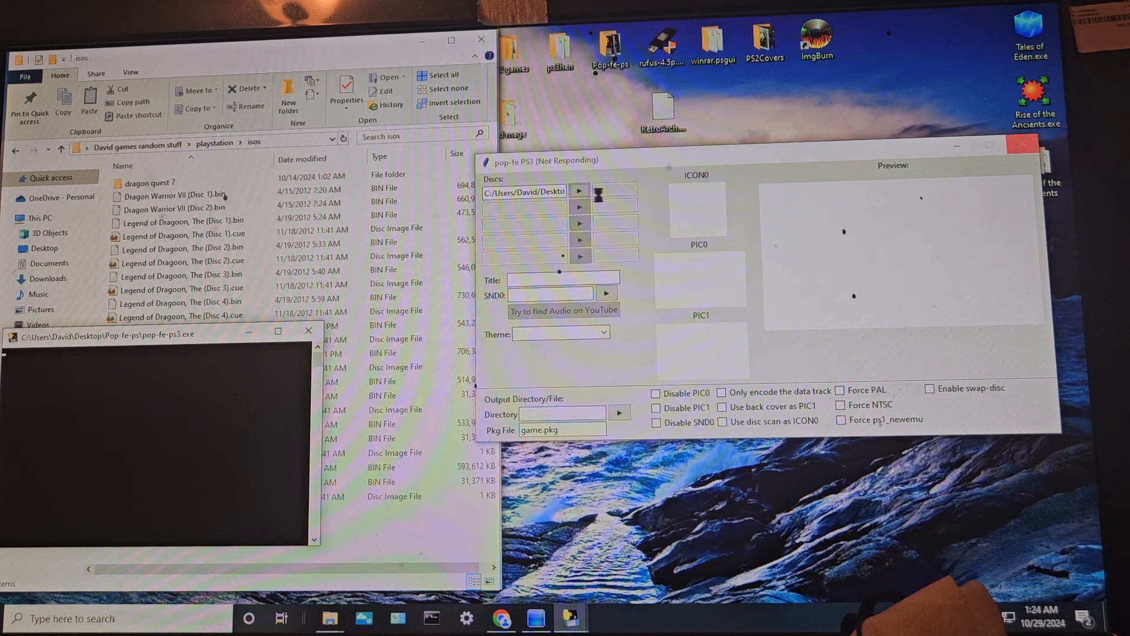
# Step: Let pop-fe recognise Disc 1 as SCUS94491 with title THE LEGEND OF DRAGOON and artwork
pyautogui.click(182, 233)
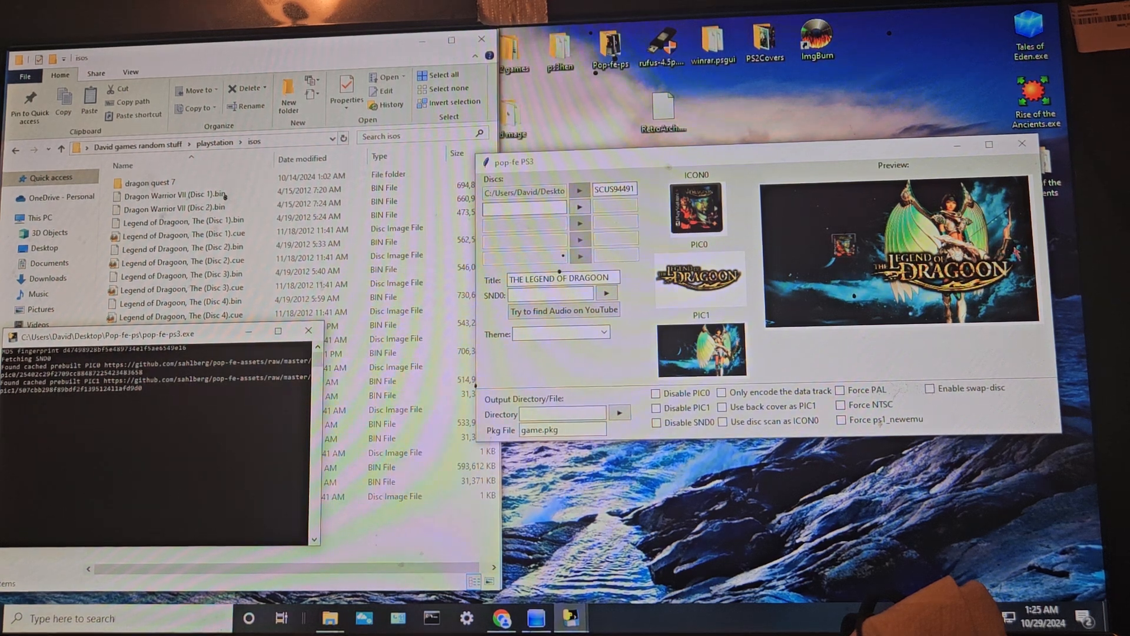
pyautogui.moveTo(753, 299)
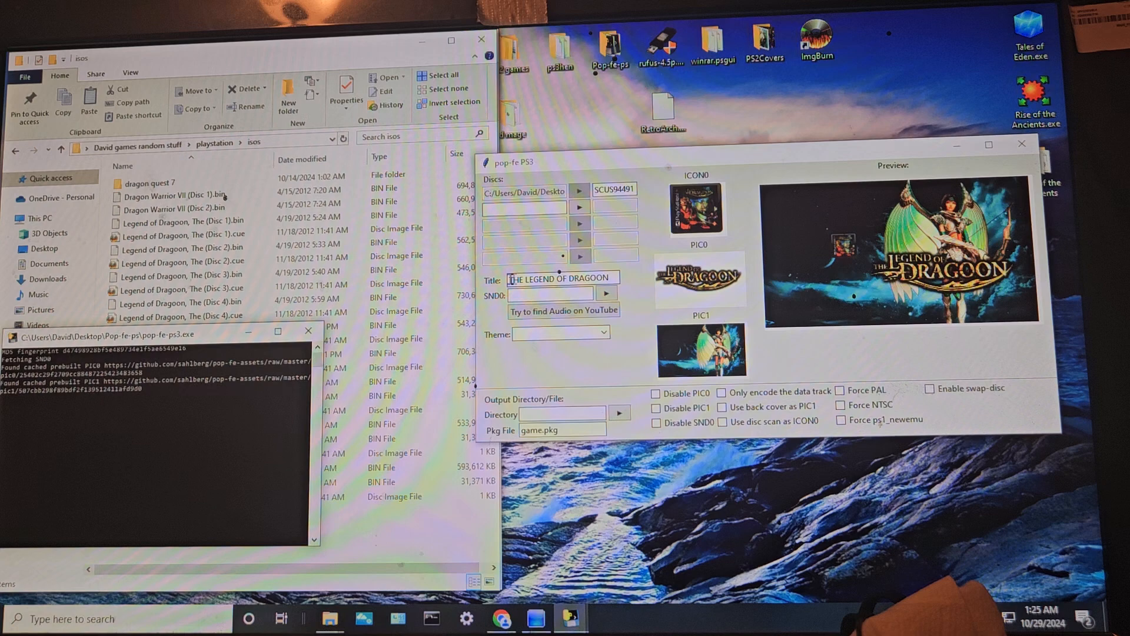
# Step: Retype the title as 'The Legend of Dragoon' in mixed case, fixing a typo
pyautogui.doubleClick(563, 278)
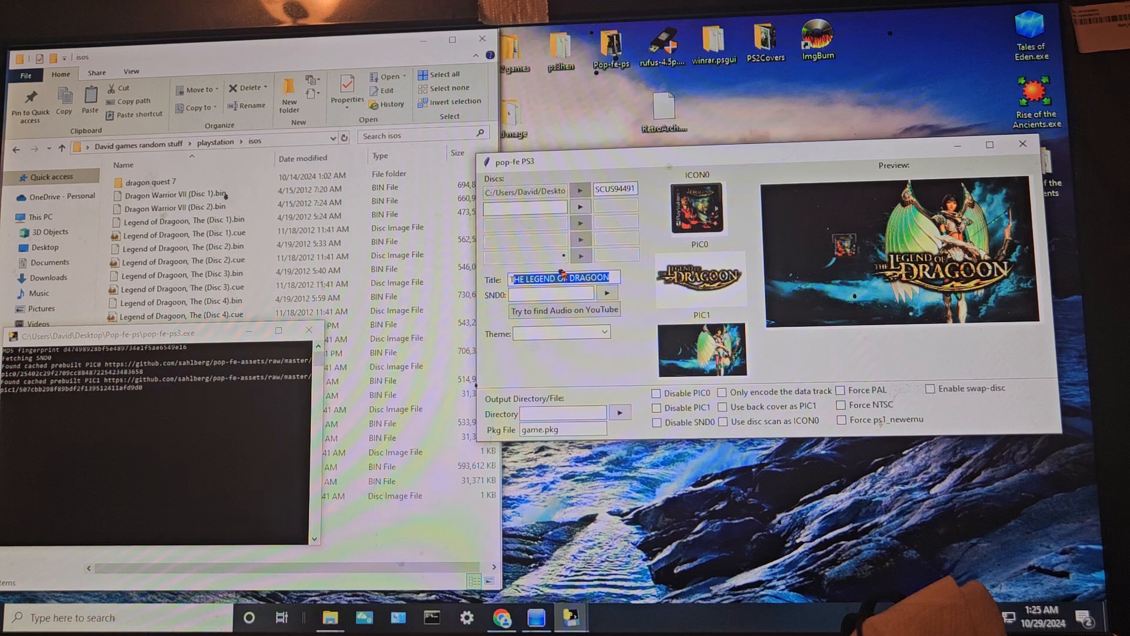
pyautogui.write('Tth')
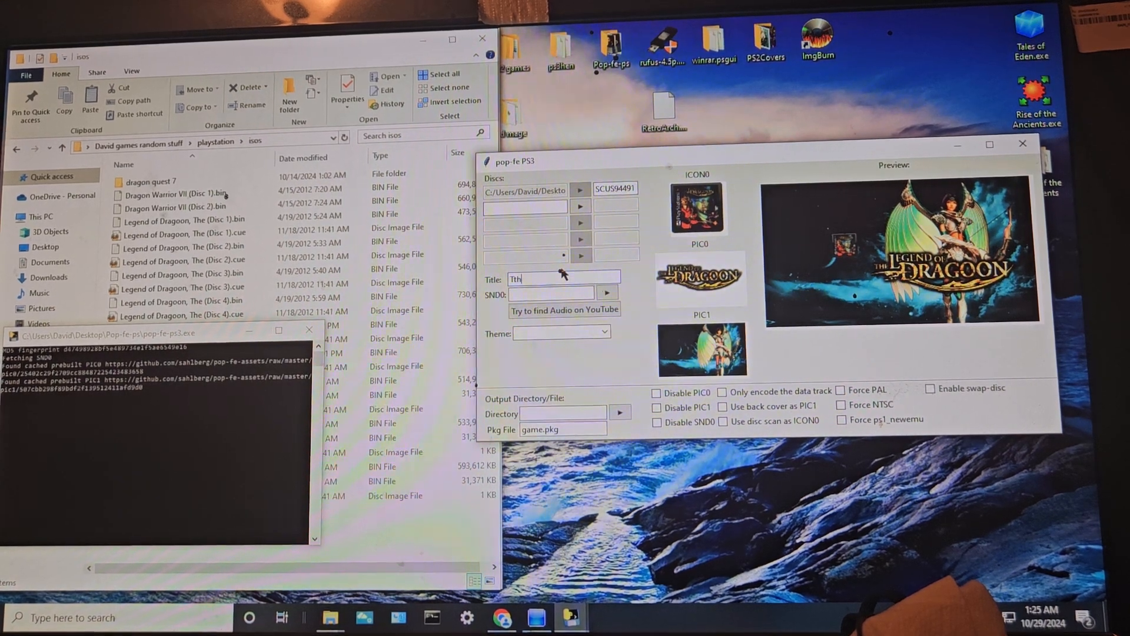
pyautogui.press('BackSpace')
pyautogui.write('e Legend of Dragoon')
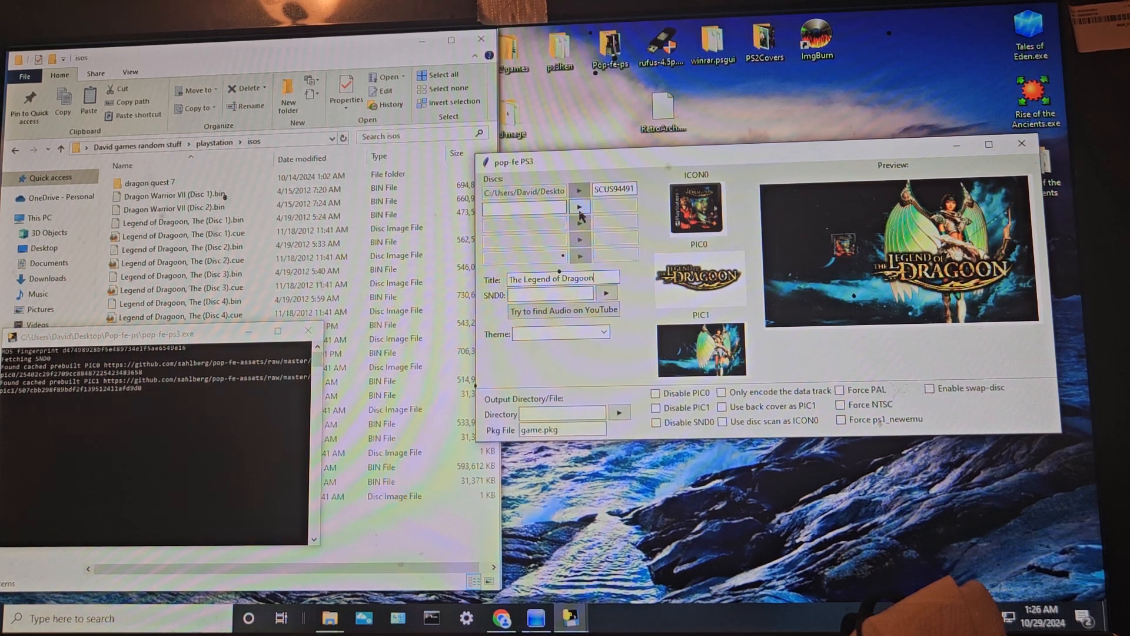
# Step: Load Legend of Dragoon, The (Disc 2).cue into the second disc slot
pyautogui.click(580, 207)
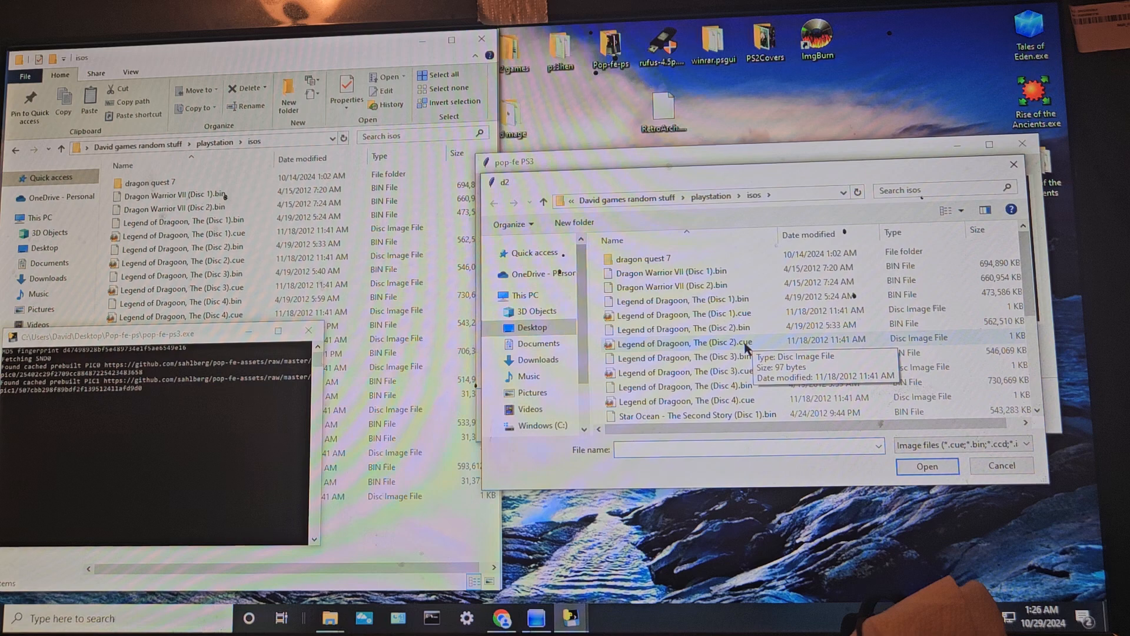
pyautogui.click(686, 341)
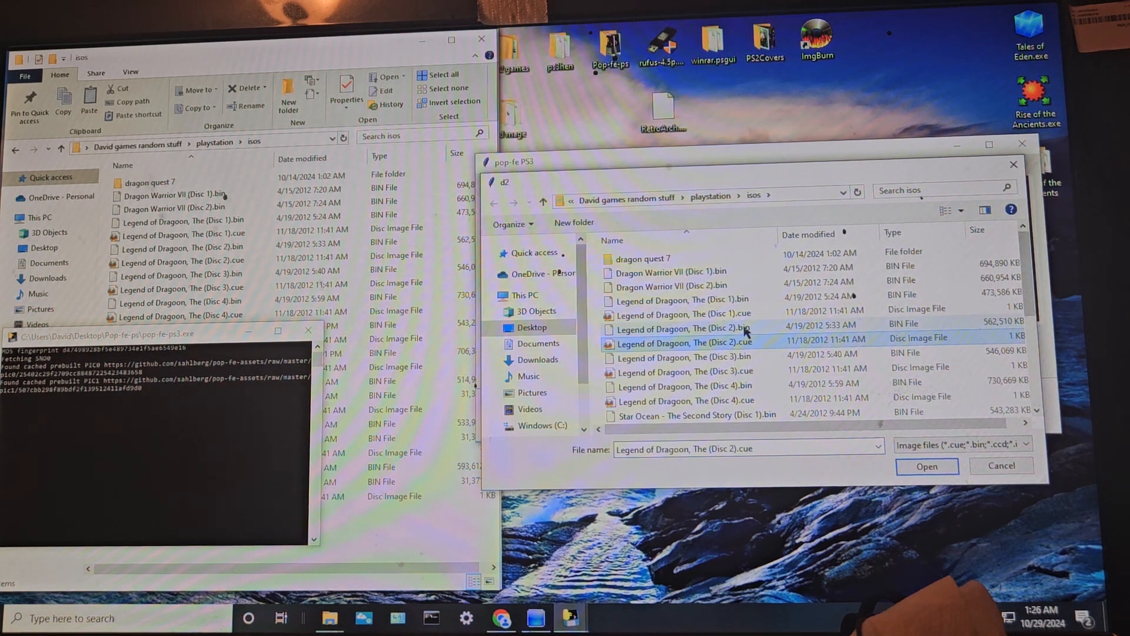
pyautogui.click(926, 466)
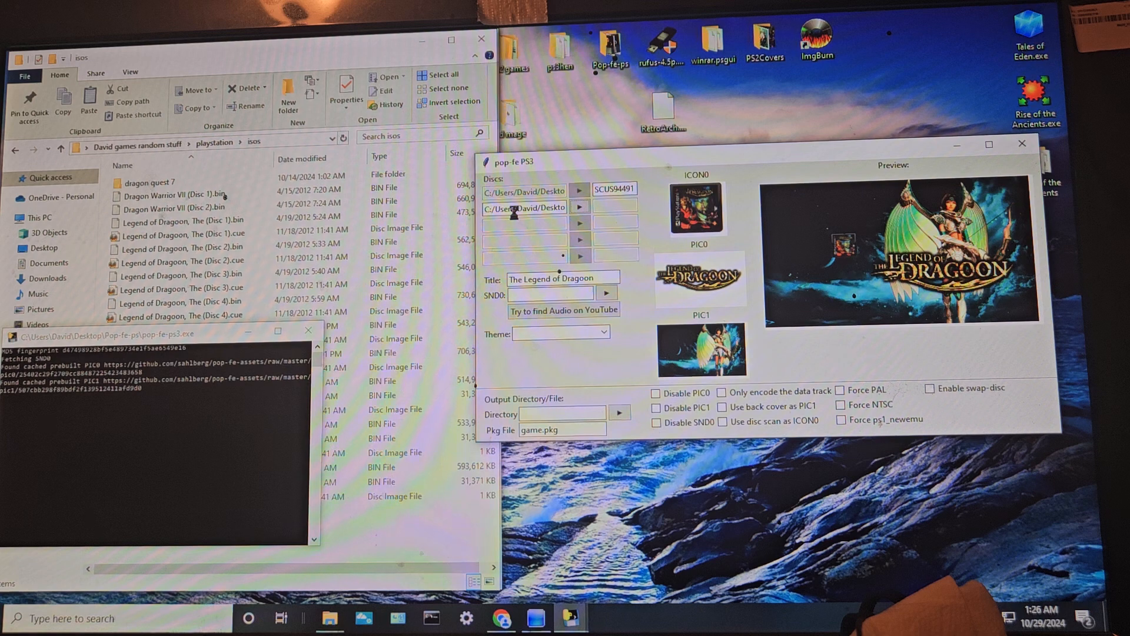
# Step: Let pop-fe recognise Disc 2 as serial SCUS94584 beside its path
pyautogui.click(182, 232)
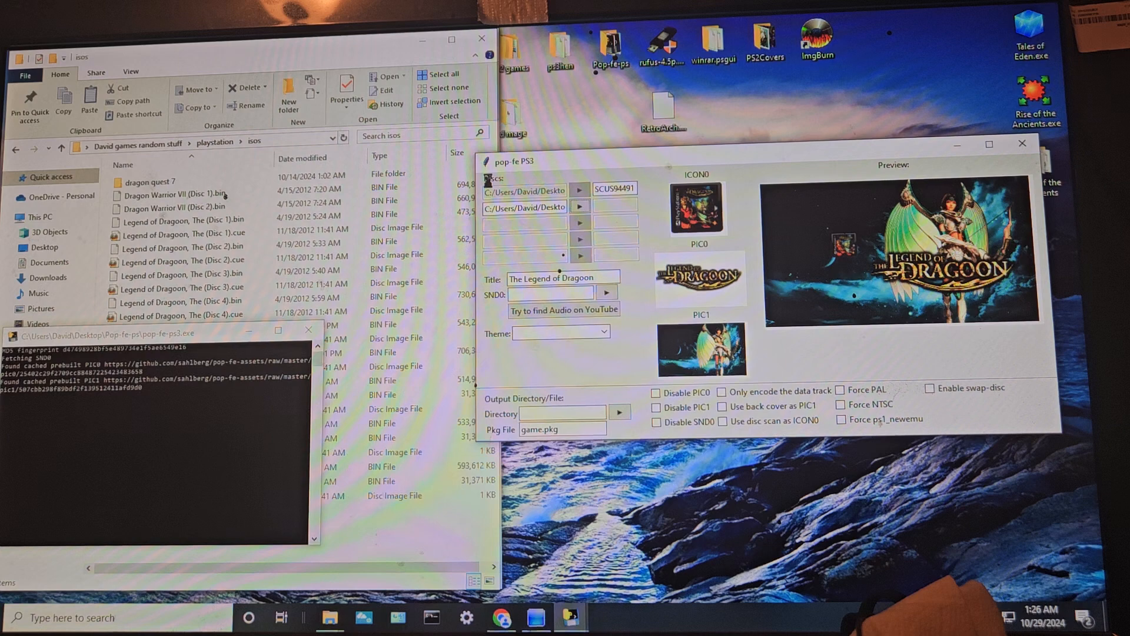
pyautogui.click(180, 232)
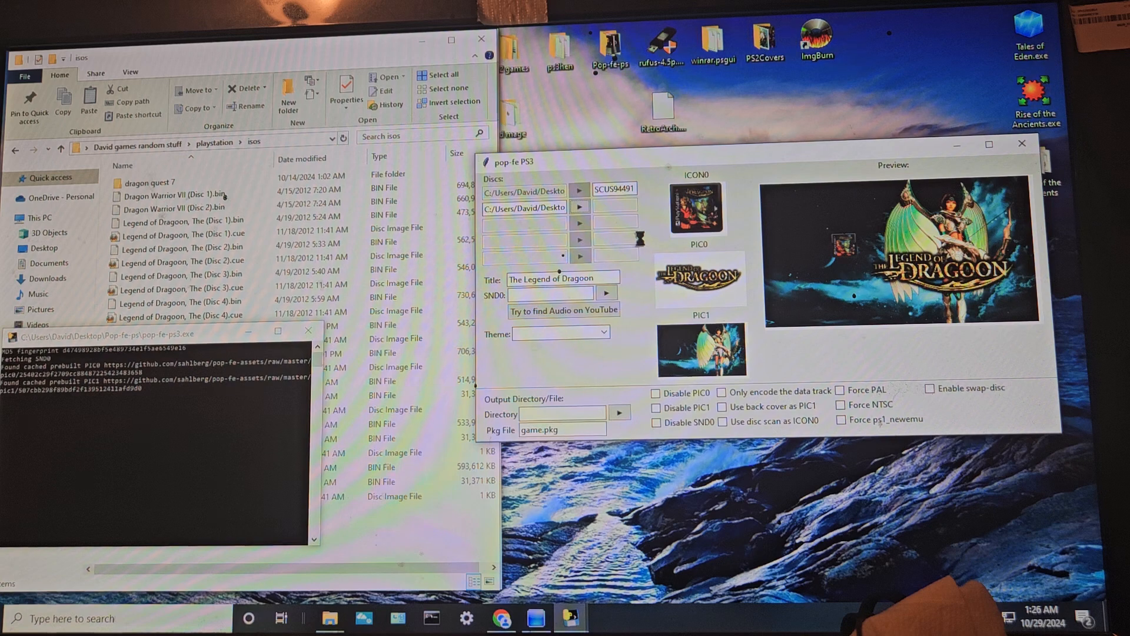
pyautogui.click(180, 247)
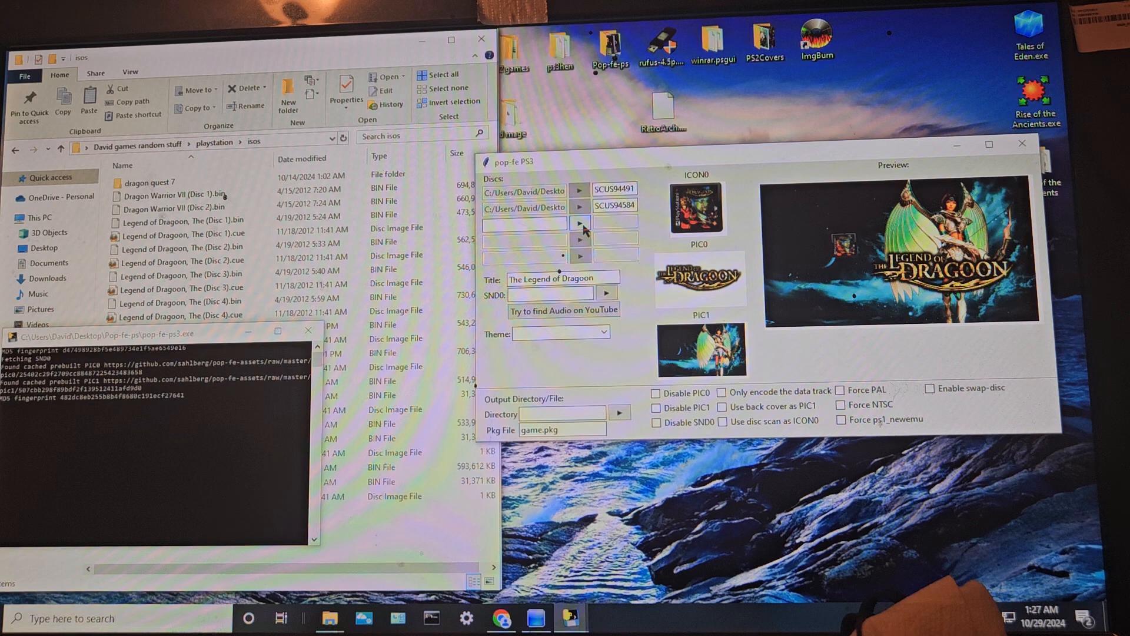
# Step: Load Legend of Dragoon, The (Disc 3).cue as the third disc, serial SCUS94585
pyautogui.click(580, 239)
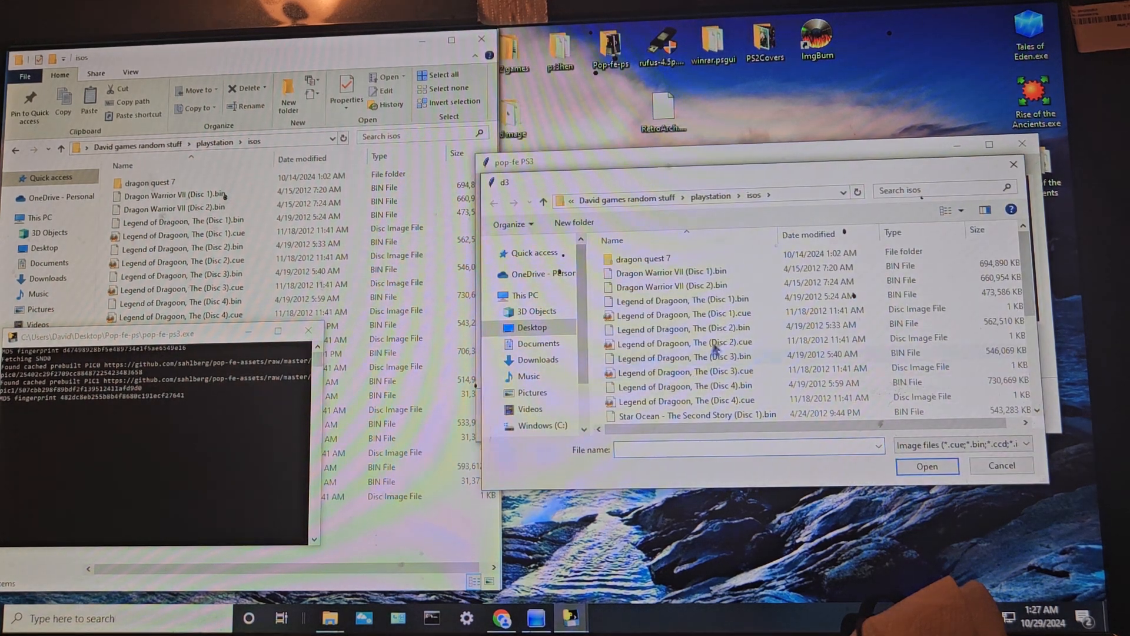
pyautogui.click(682, 341)
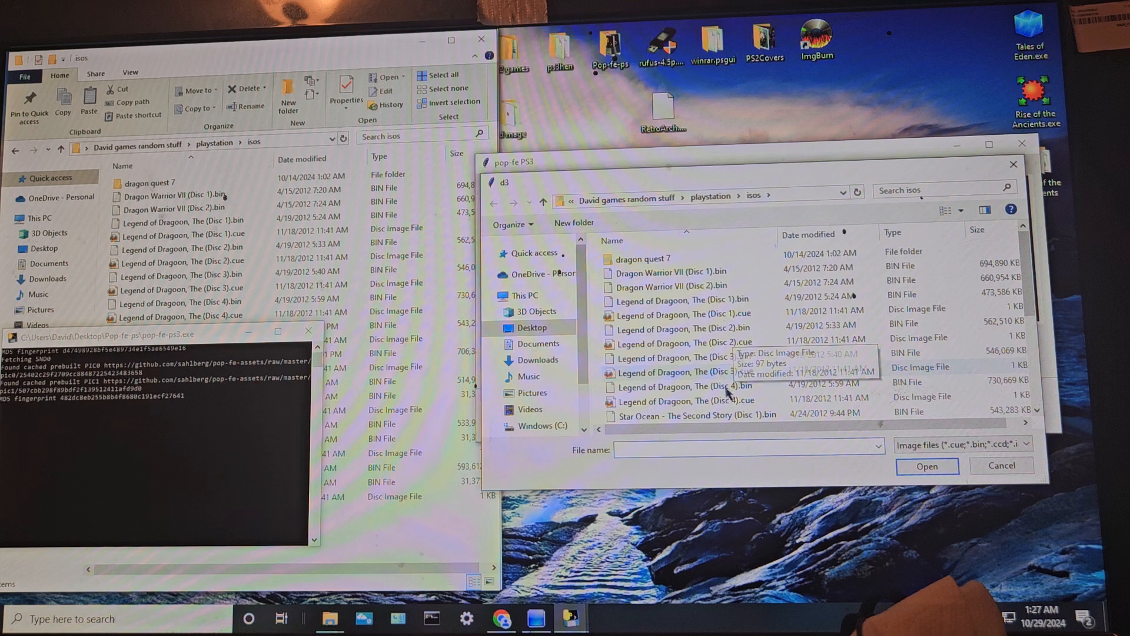
pyautogui.click(685, 371)
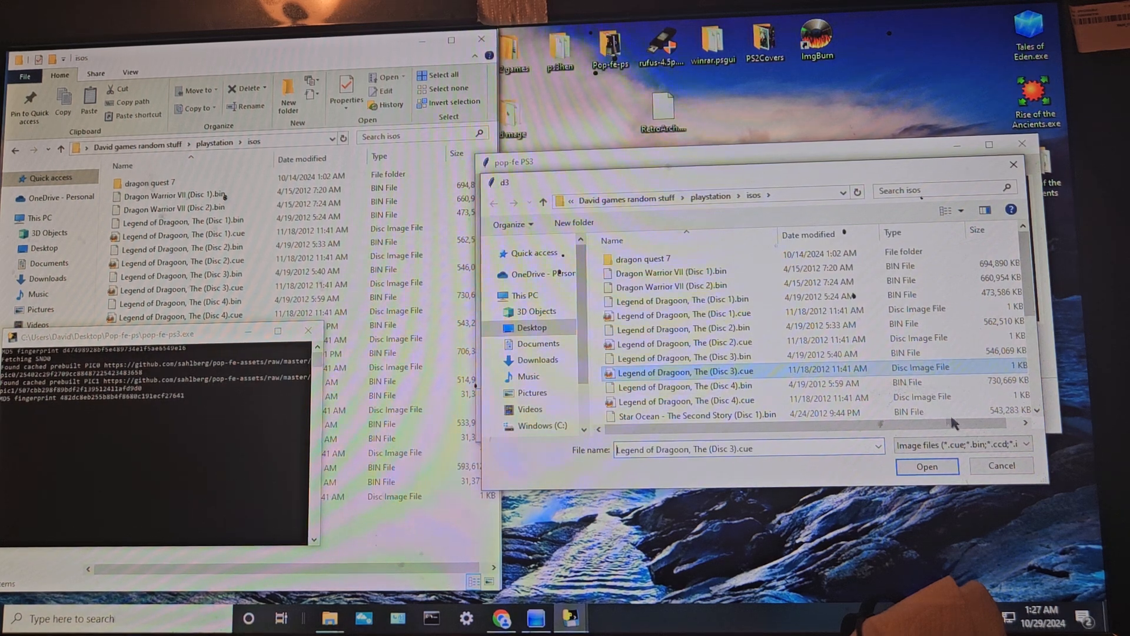
pyautogui.click(927, 466)
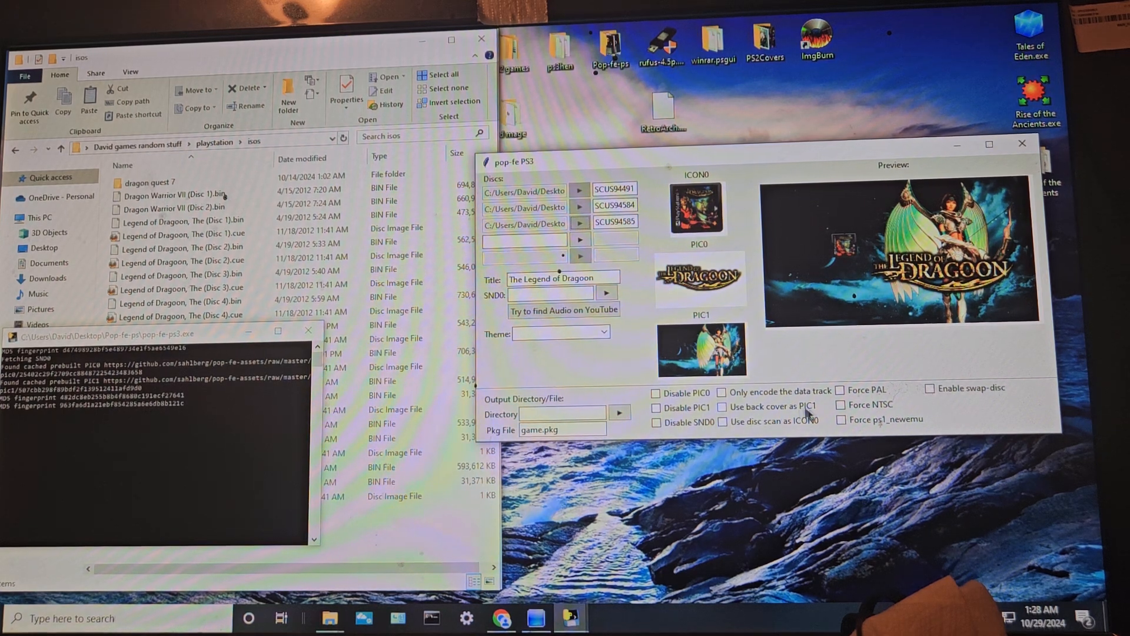
pyautogui.click(722, 406)
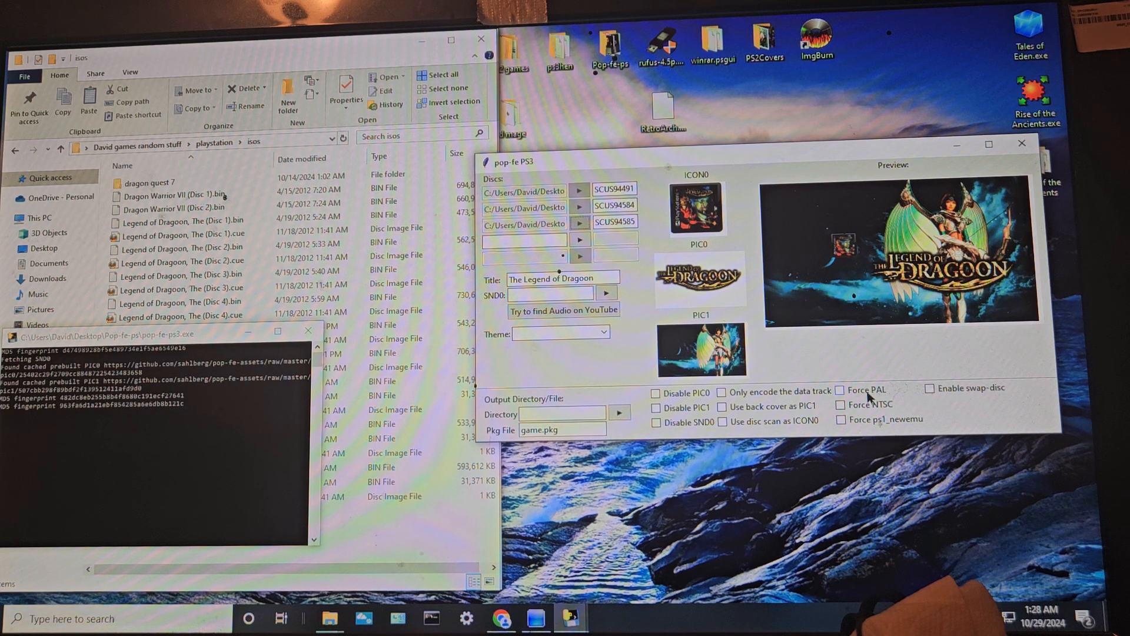
pyautogui.moveTo(883, 396)
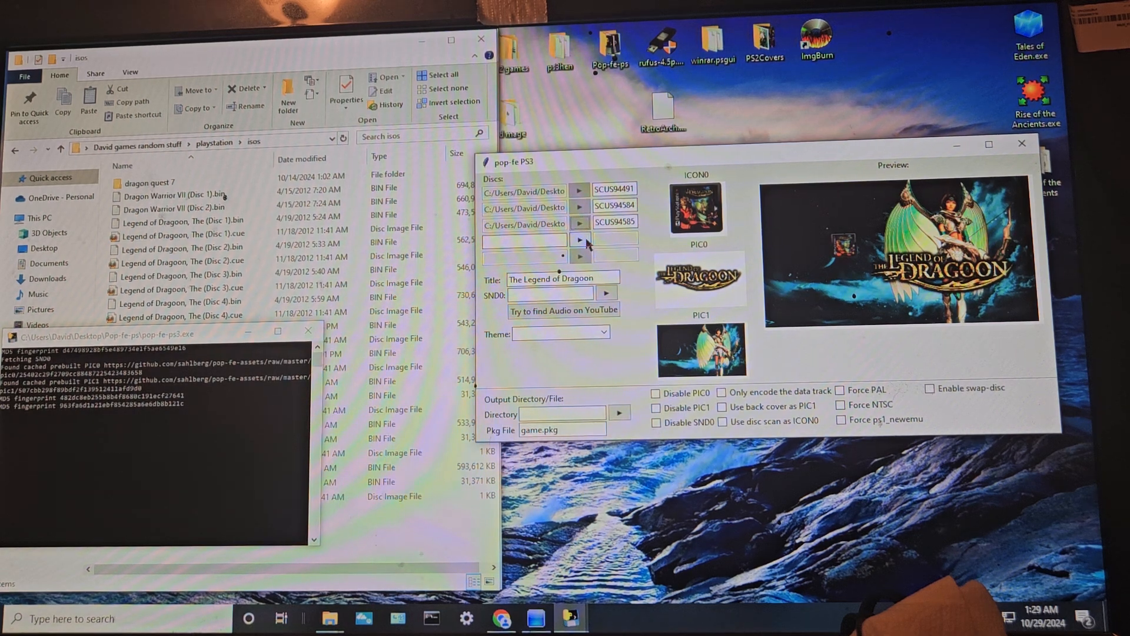
# Step: Load Legend of Dragoon, The (Disc 4).cue as the fourth disc, serial SCUS94586
pyautogui.click(579, 236)
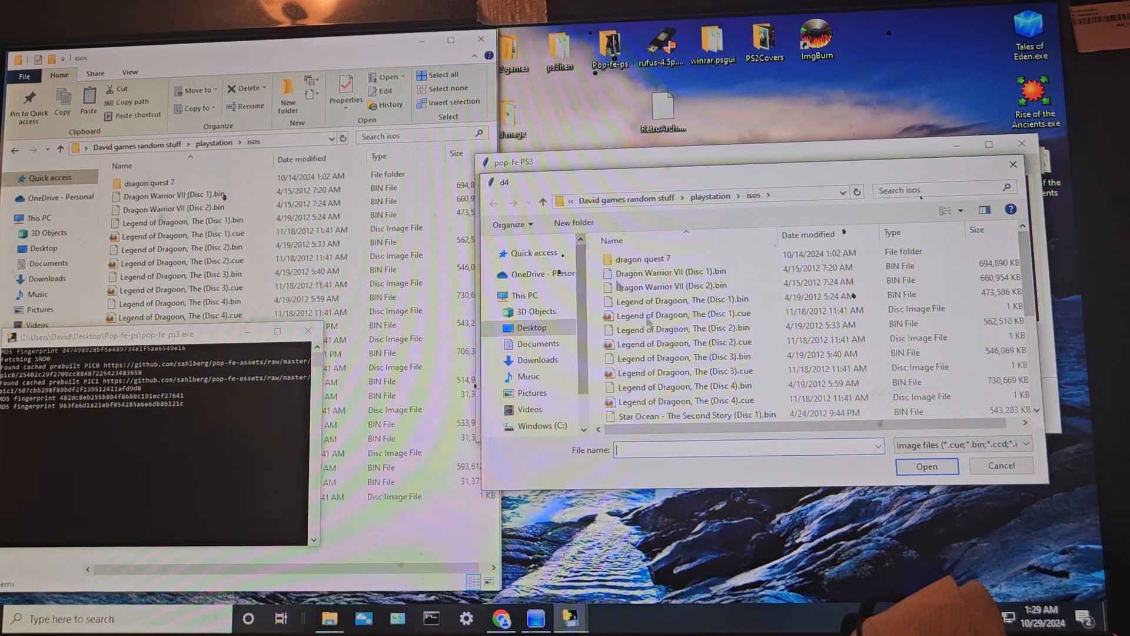
pyautogui.click(685, 401)
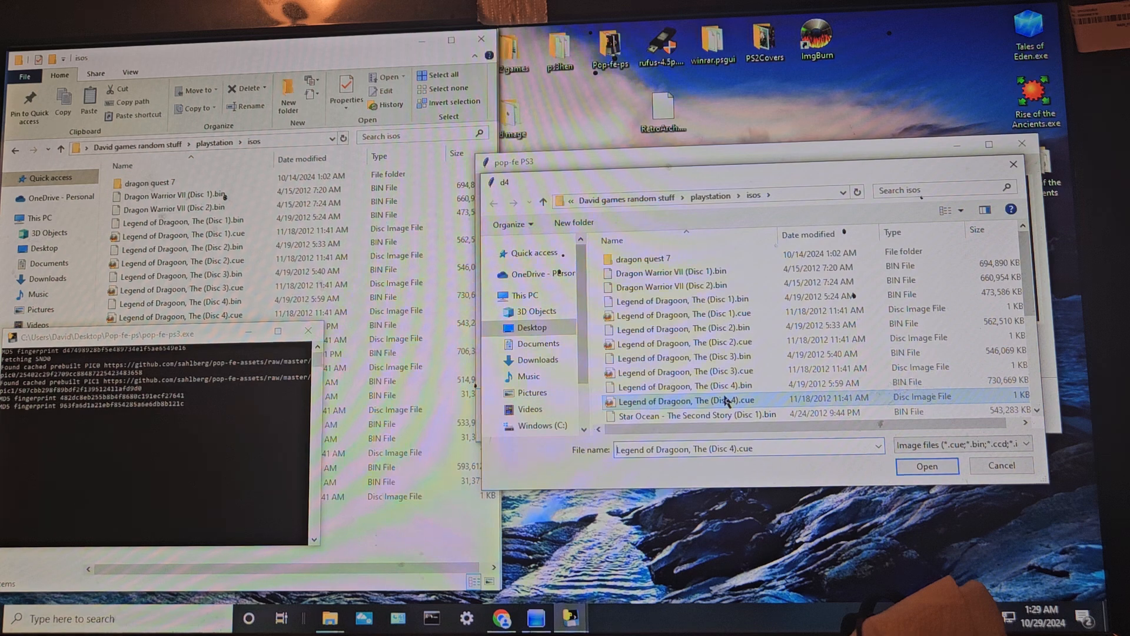
pyautogui.click(927, 466)
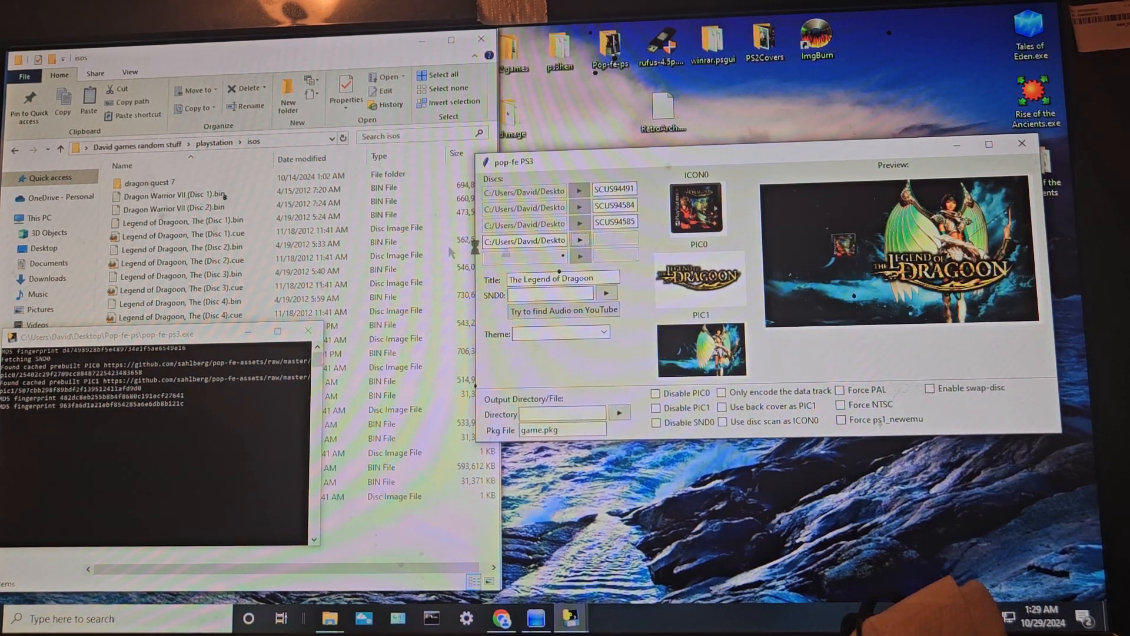
pyautogui.click(173, 195)
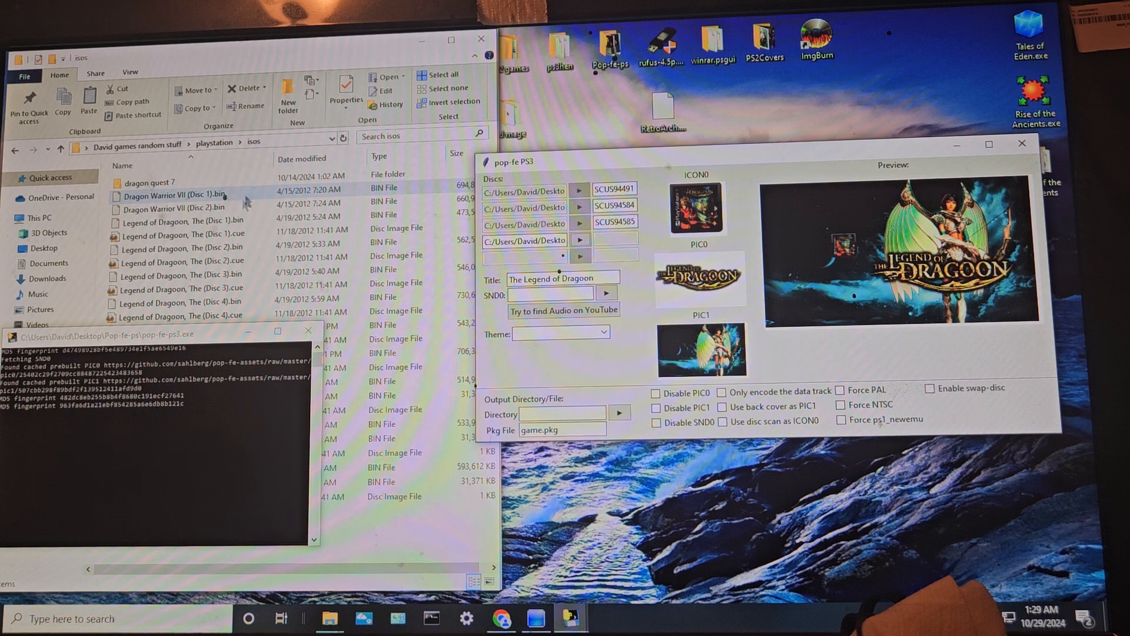
pyautogui.click(180, 220)
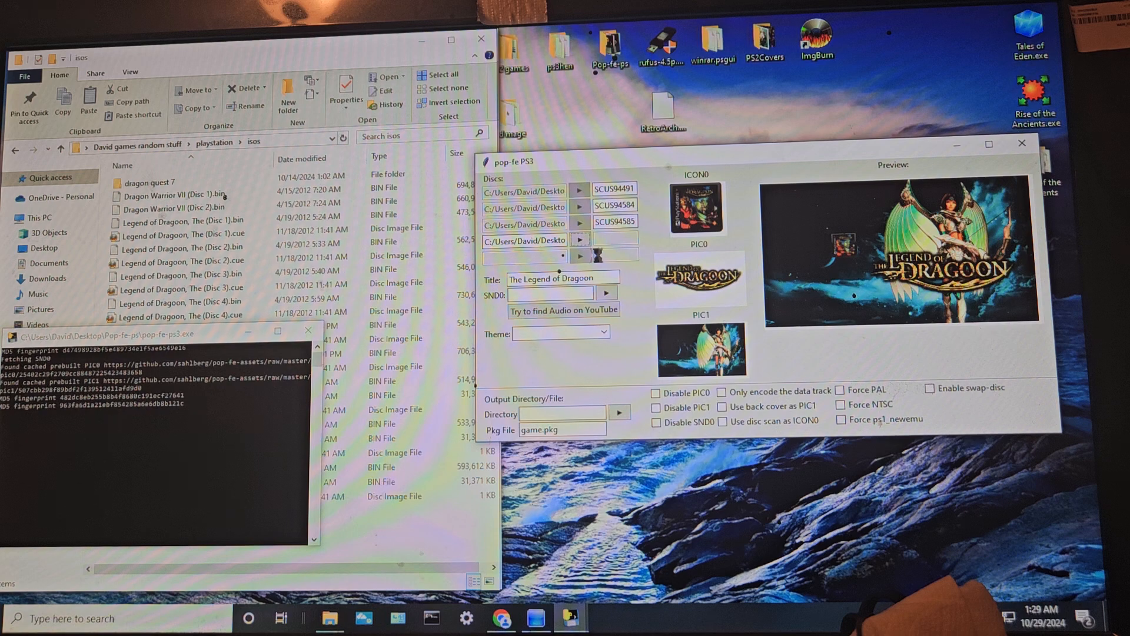
pyautogui.click(181, 221)
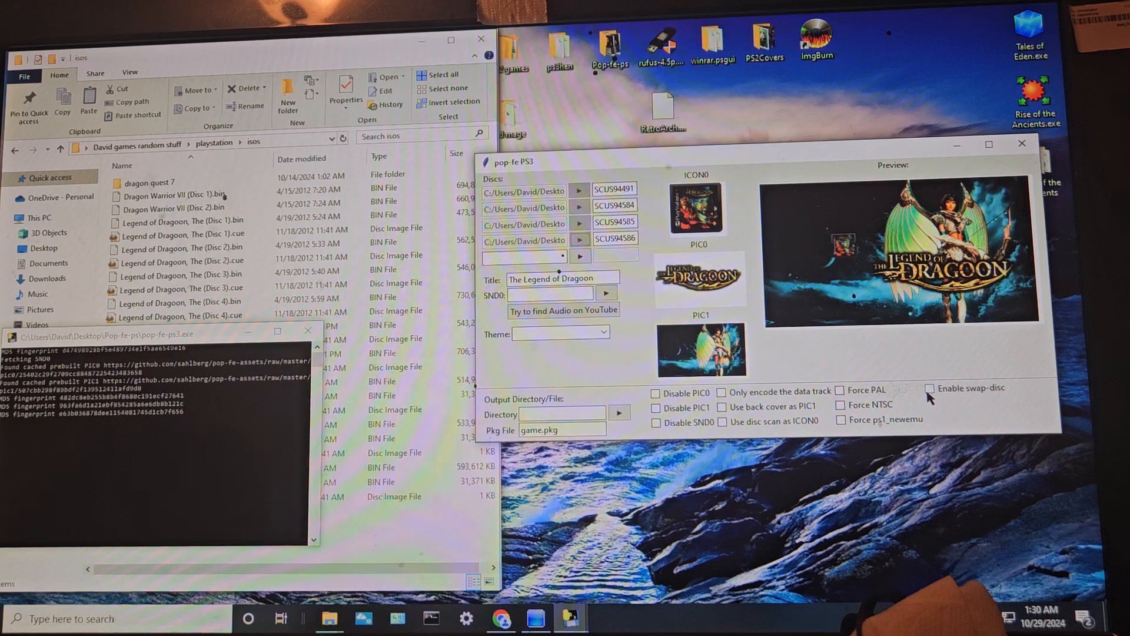
# Step: Tick Enable swap-disc for the four-disc Legend of Dragoon package
pyautogui.click(931, 387)
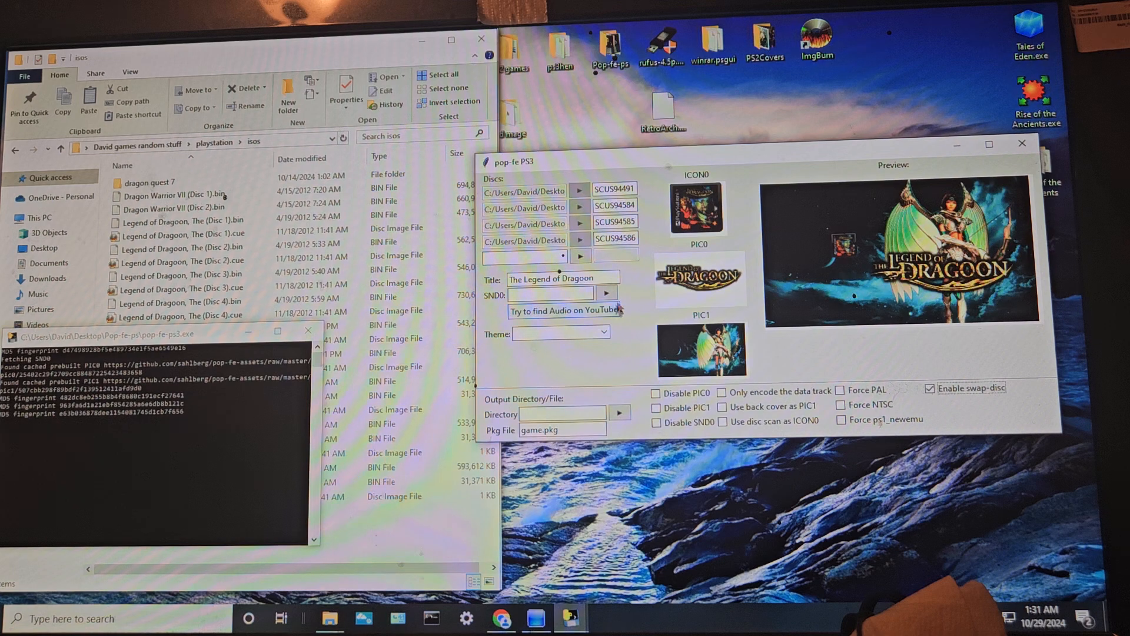
# Step: Fill the SND0 background-music field with a YouTube URL found for the game
pyautogui.click(564, 310)
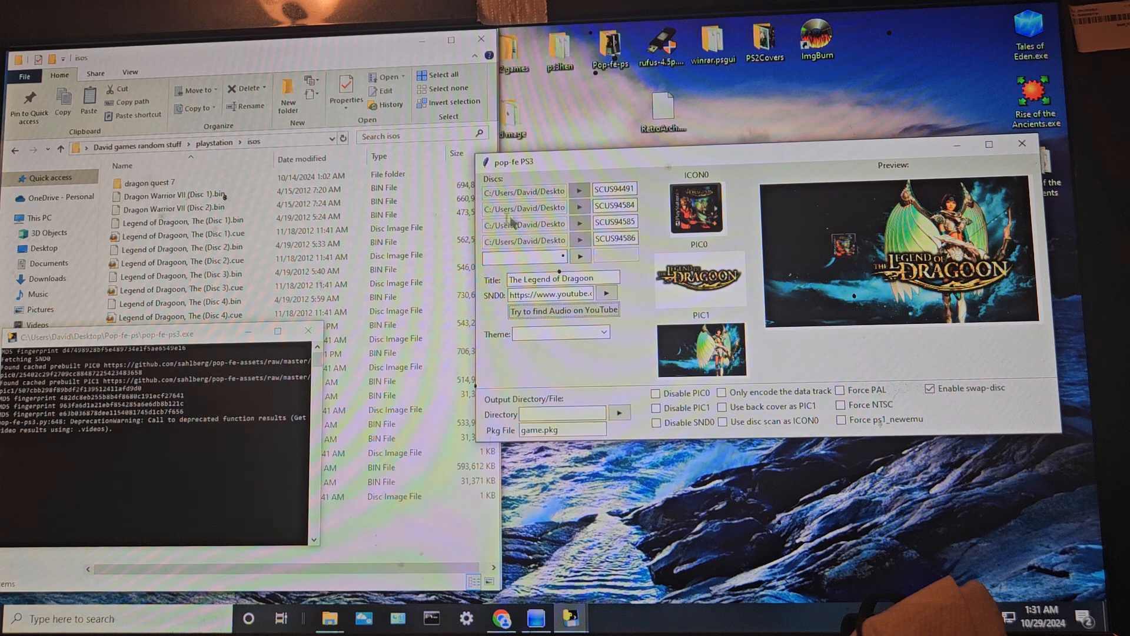
pyautogui.click(180, 220)
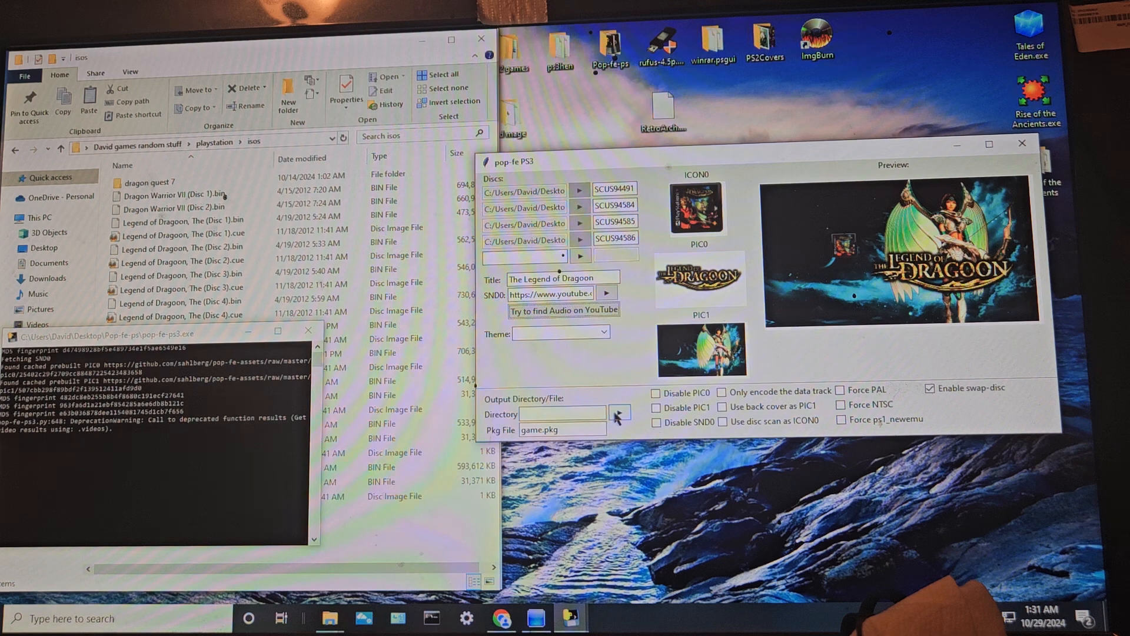
# Step: Choose the isos folder as the output directory for The Legend of Dragoon package
pyautogui.click(618, 414)
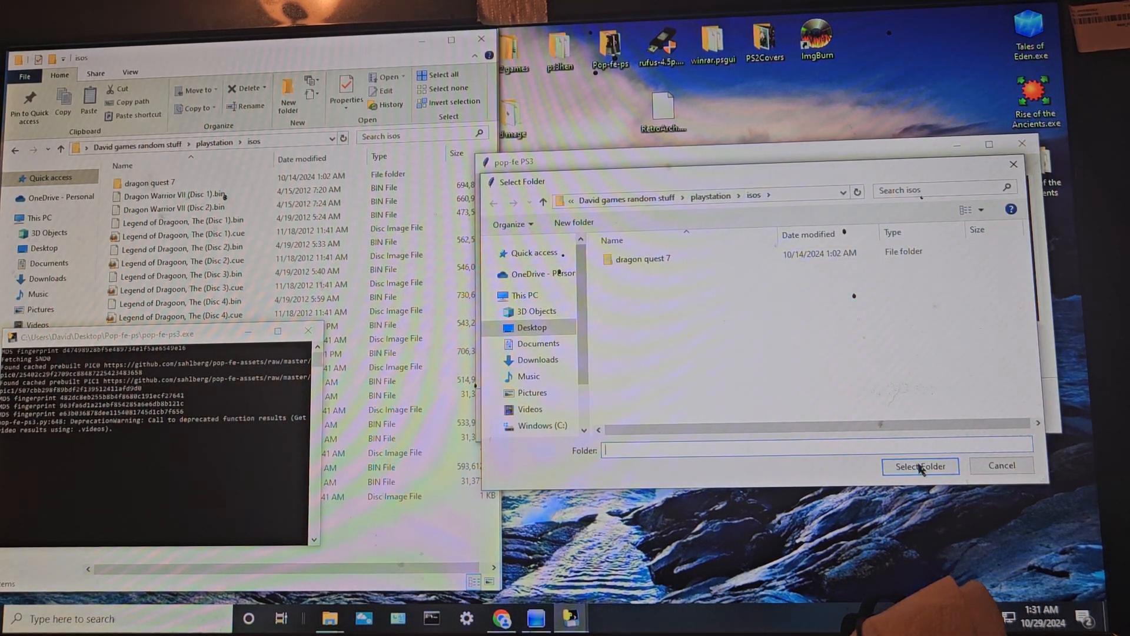
pyautogui.click(919, 467)
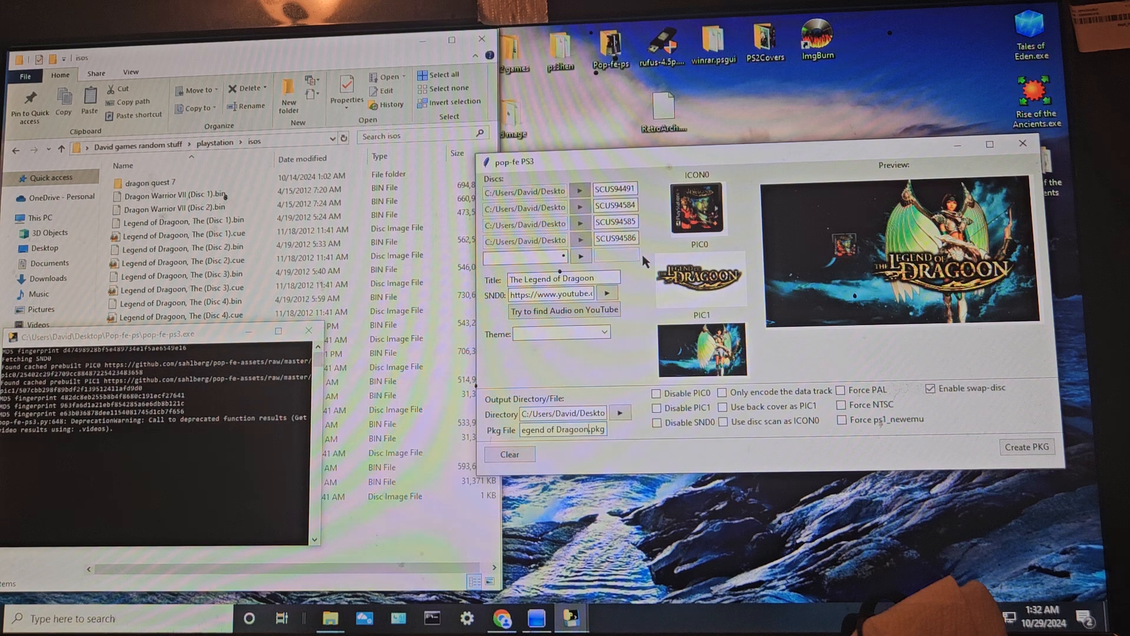
pyautogui.moveTo(958, 363)
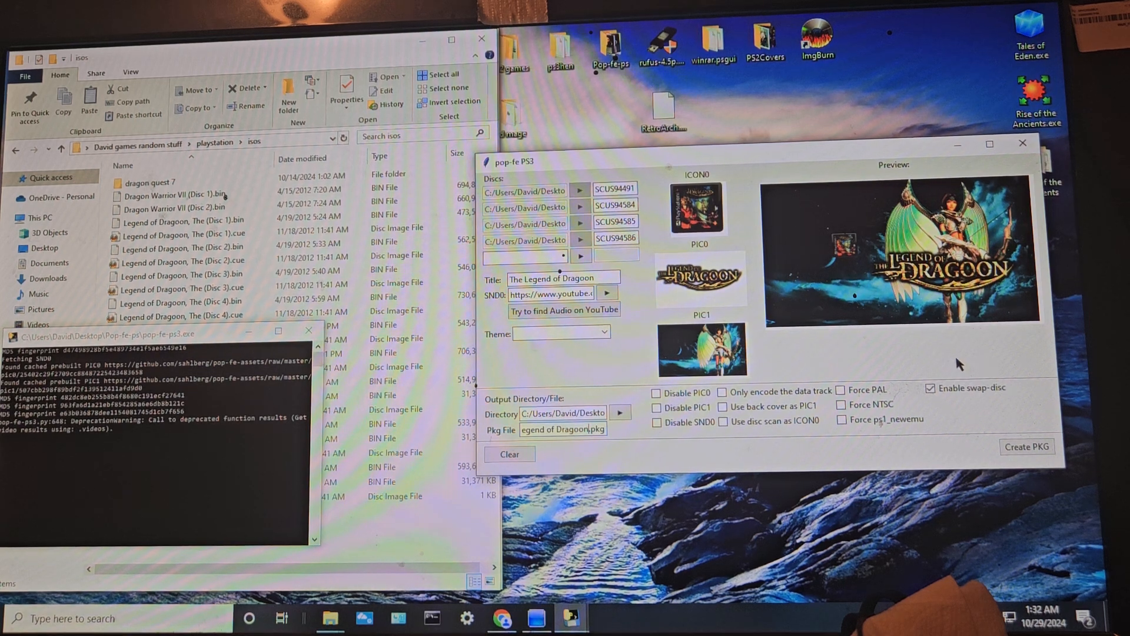
# Step: Start Create PKG and let the log inject the magic word for discs 0 through 3
pyautogui.click(1027, 447)
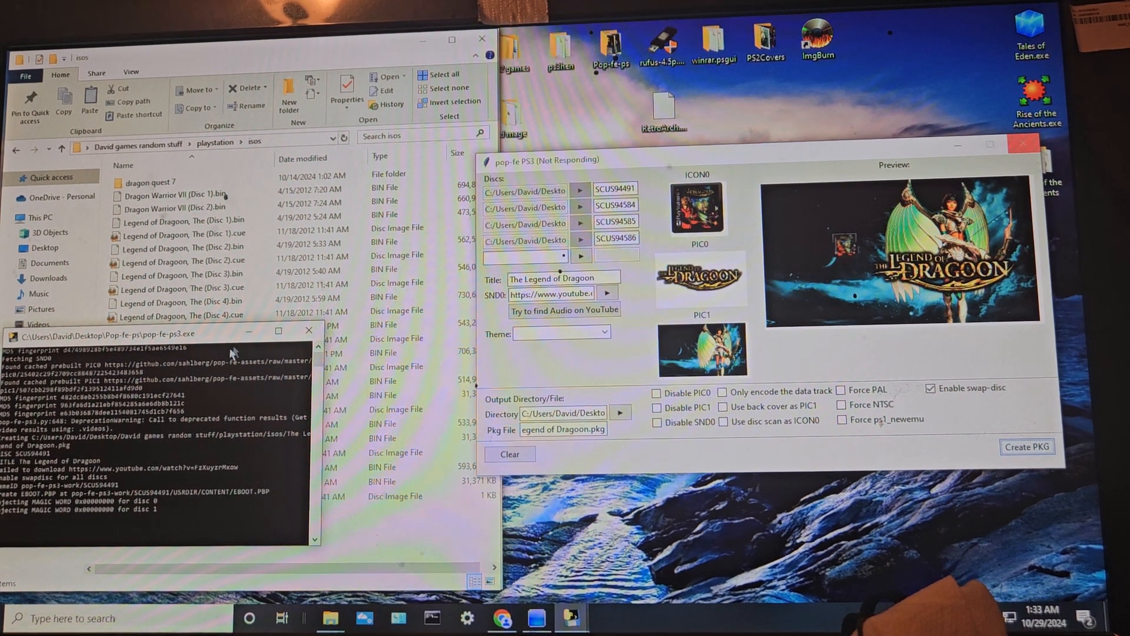
pyautogui.moveTo(304, 330)
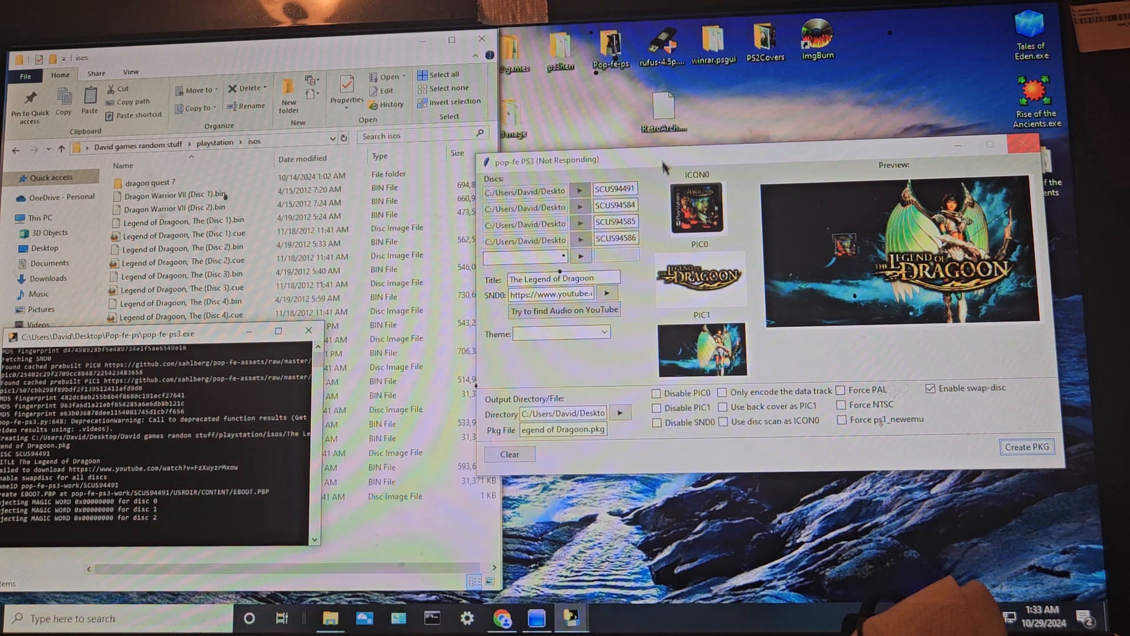
pyautogui.moveTo(646, 165)
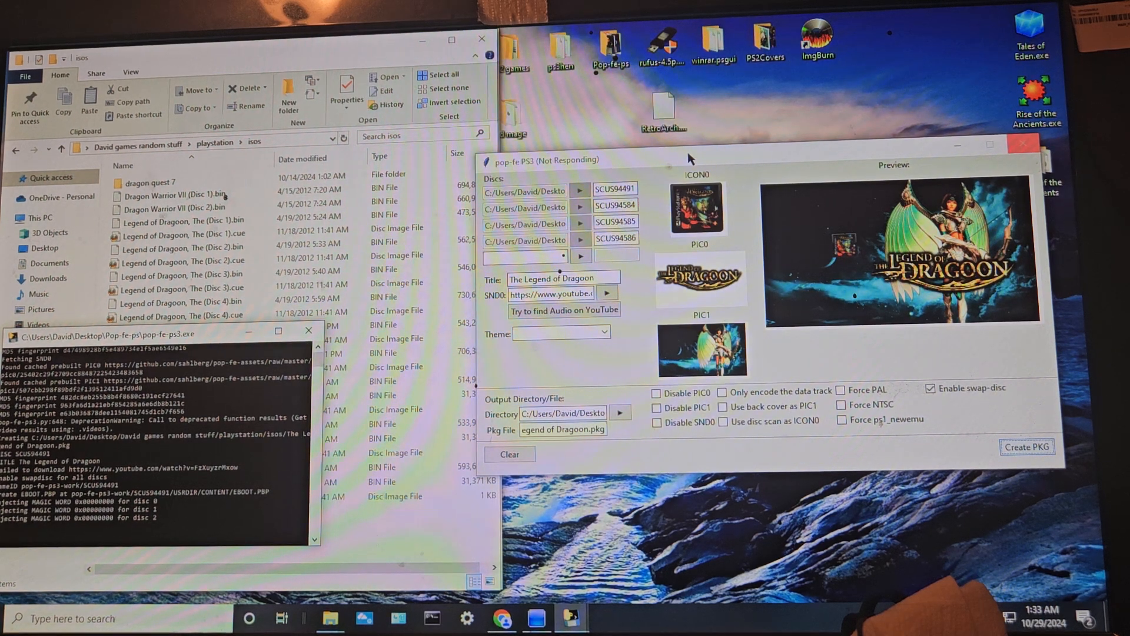
pyautogui.moveTo(767, 160)
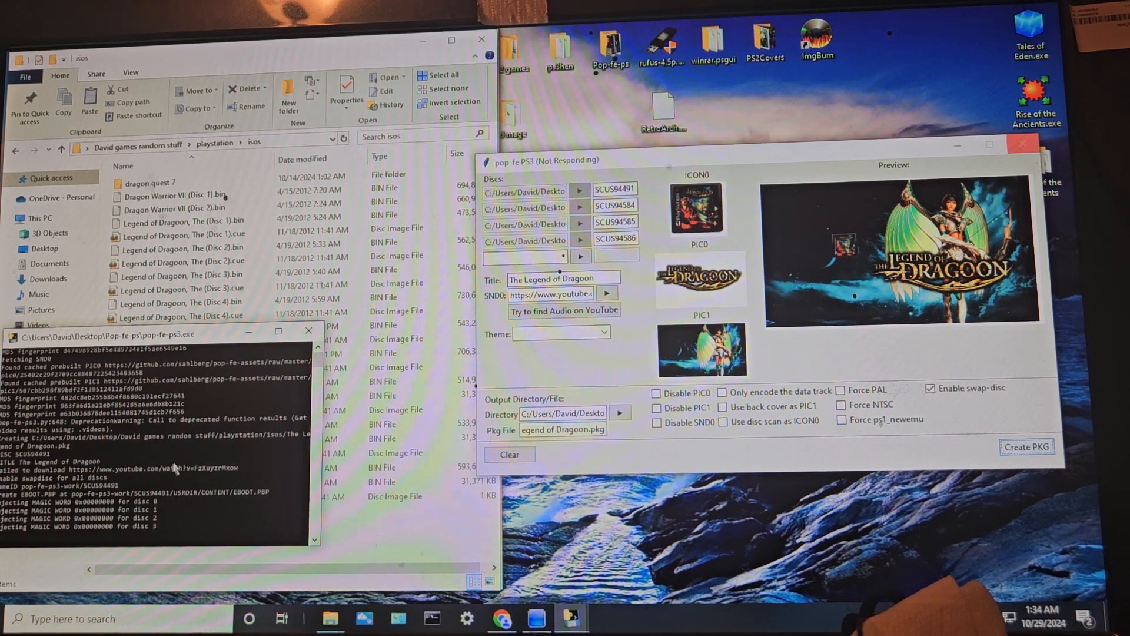
pyautogui.click(183, 298)
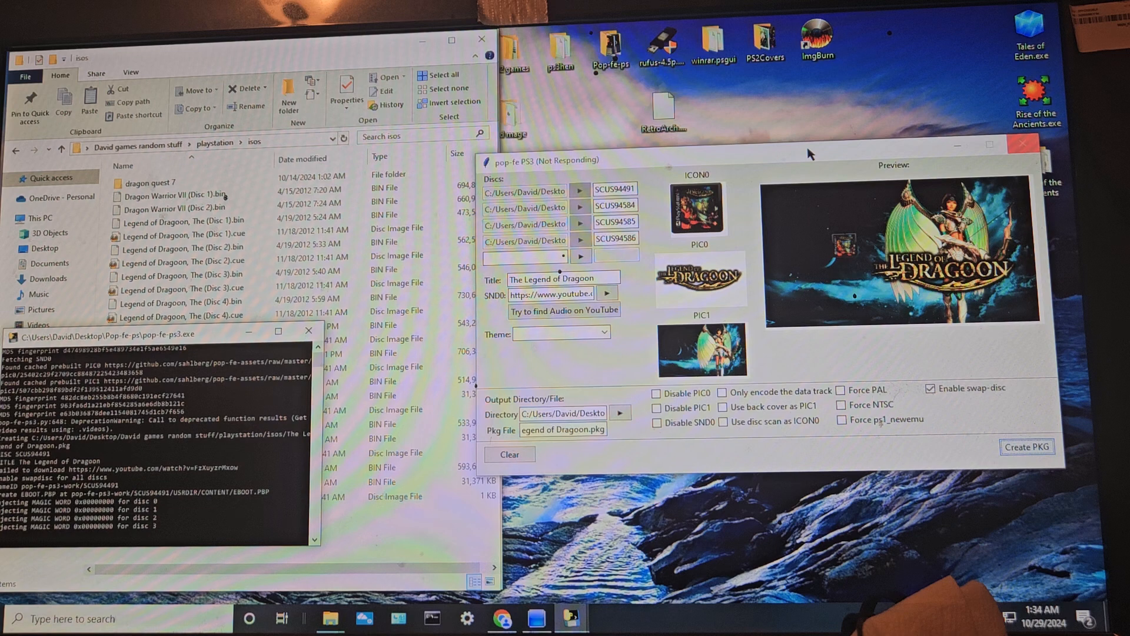
pyautogui.click(180, 233)
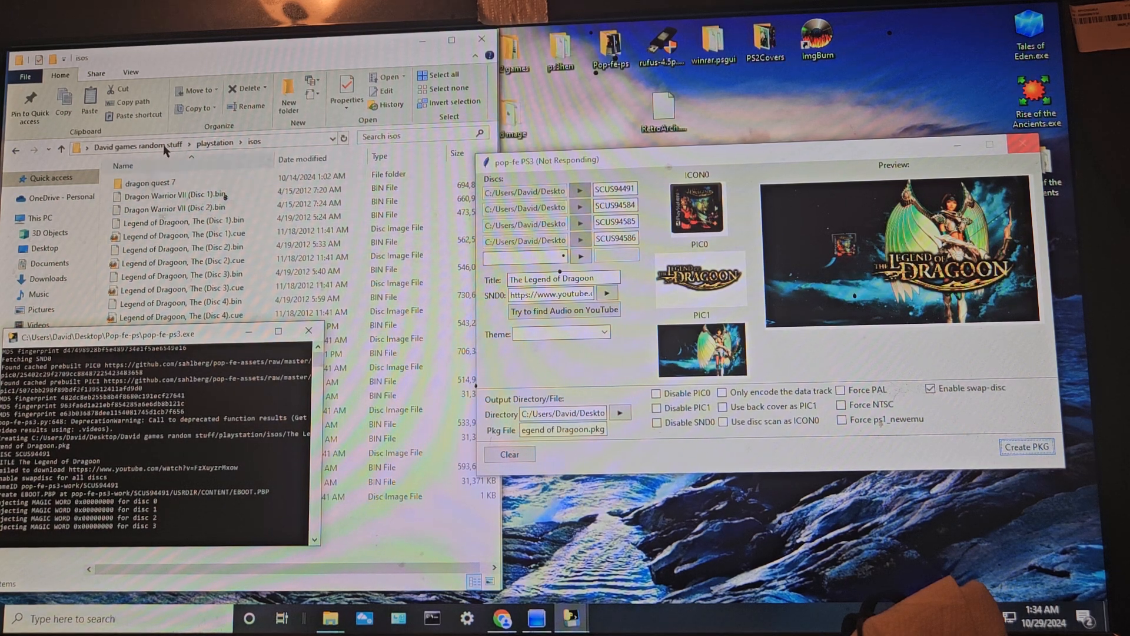
# Step: Bring up the ps2 games folder window and browse its game subfolders
pyautogui.click(152, 182)
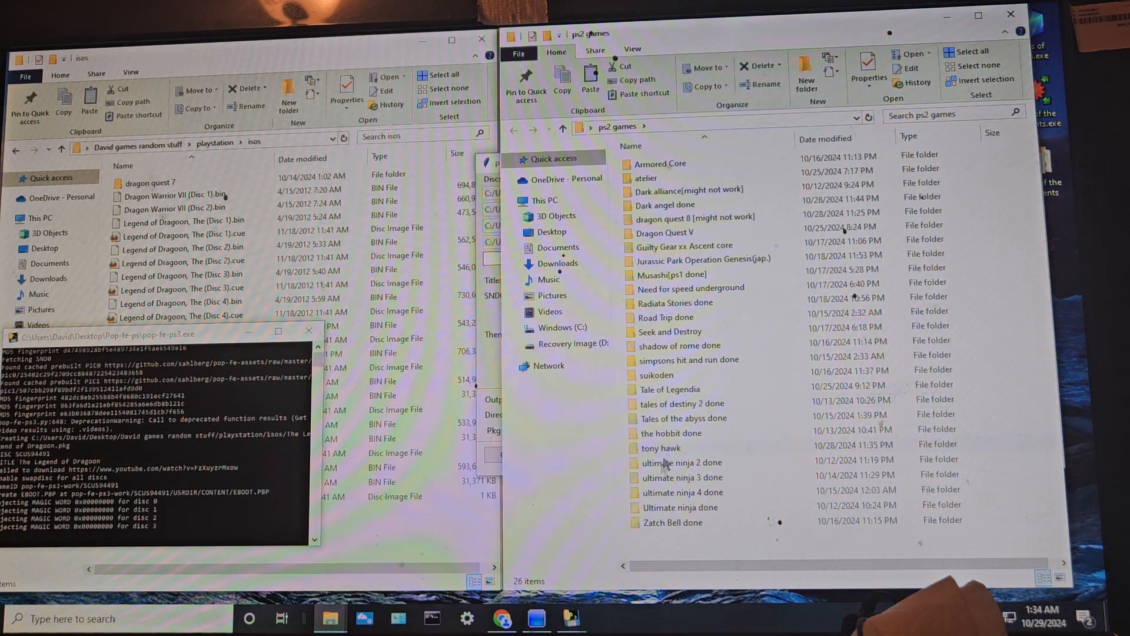
pyautogui.click(690, 287)
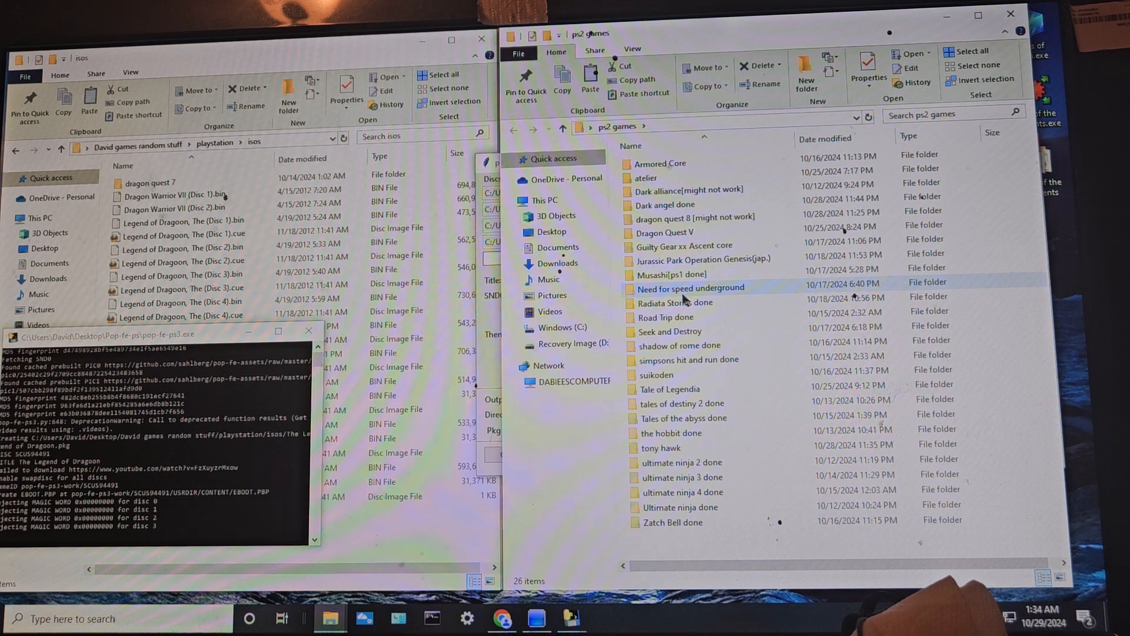
pyautogui.click(671, 275)
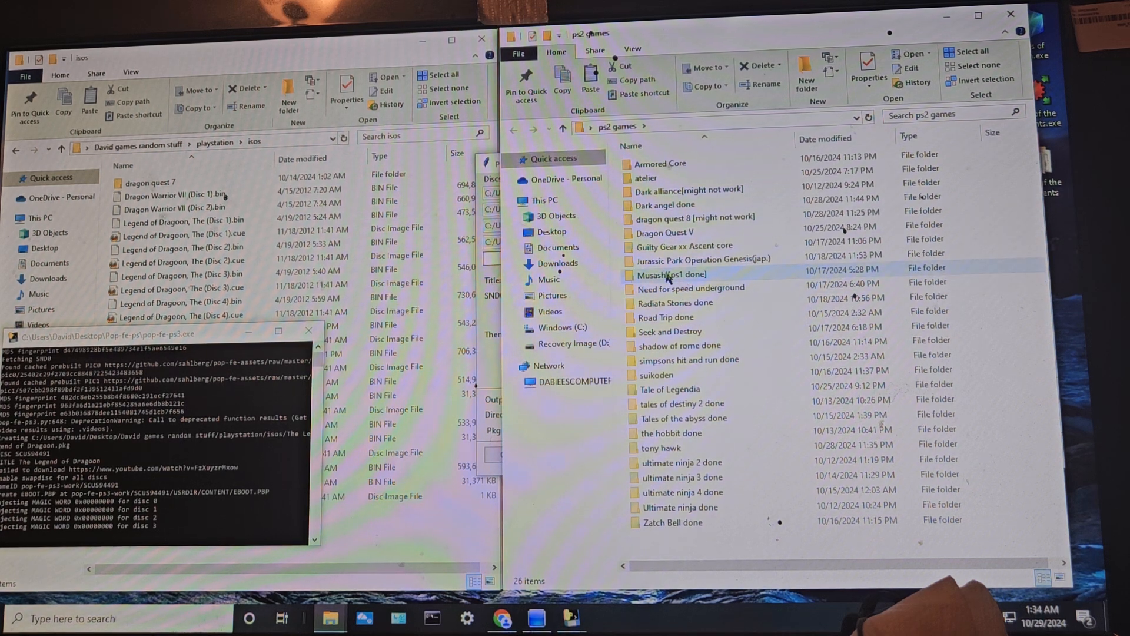
pyautogui.moveTo(672, 275)
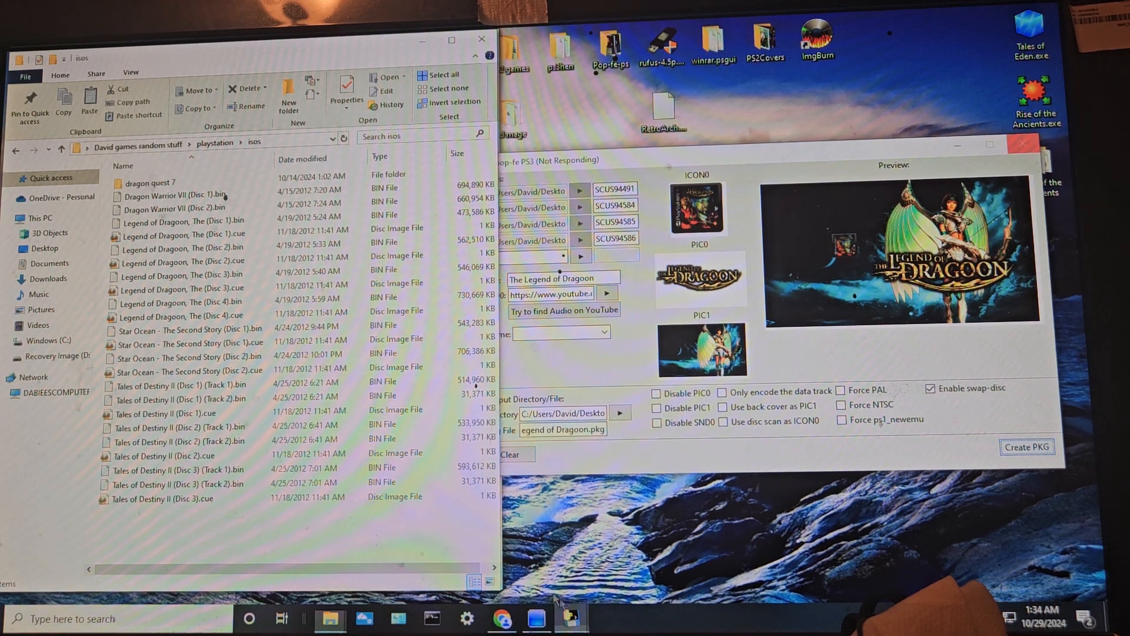
pyautogui.click(1026, 446)
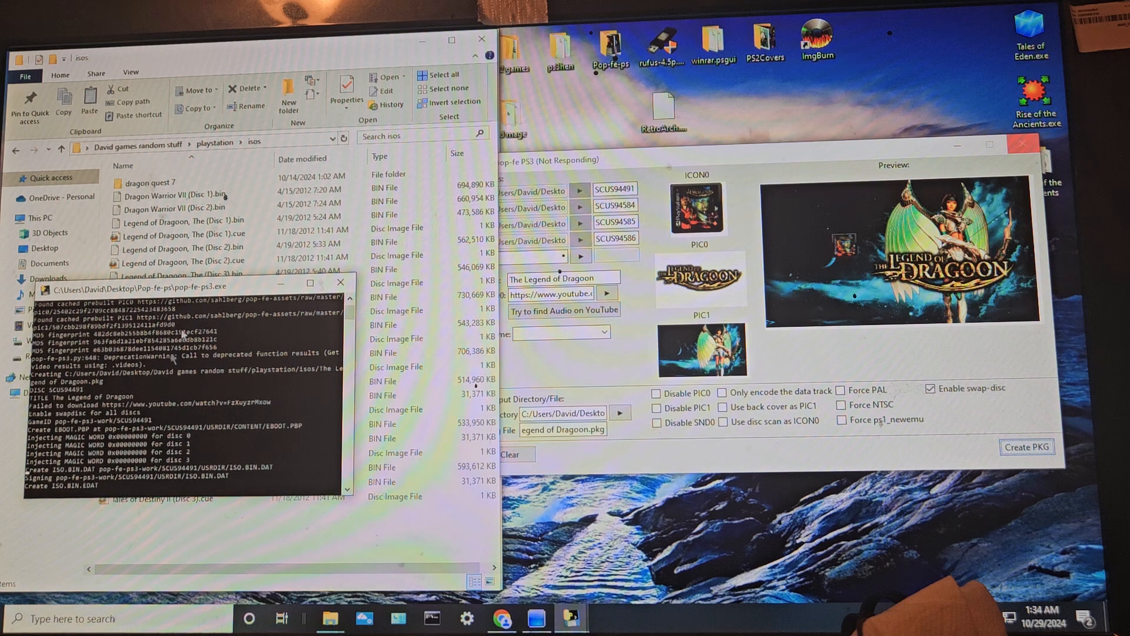
pyautogui.moveTo(536, 618)
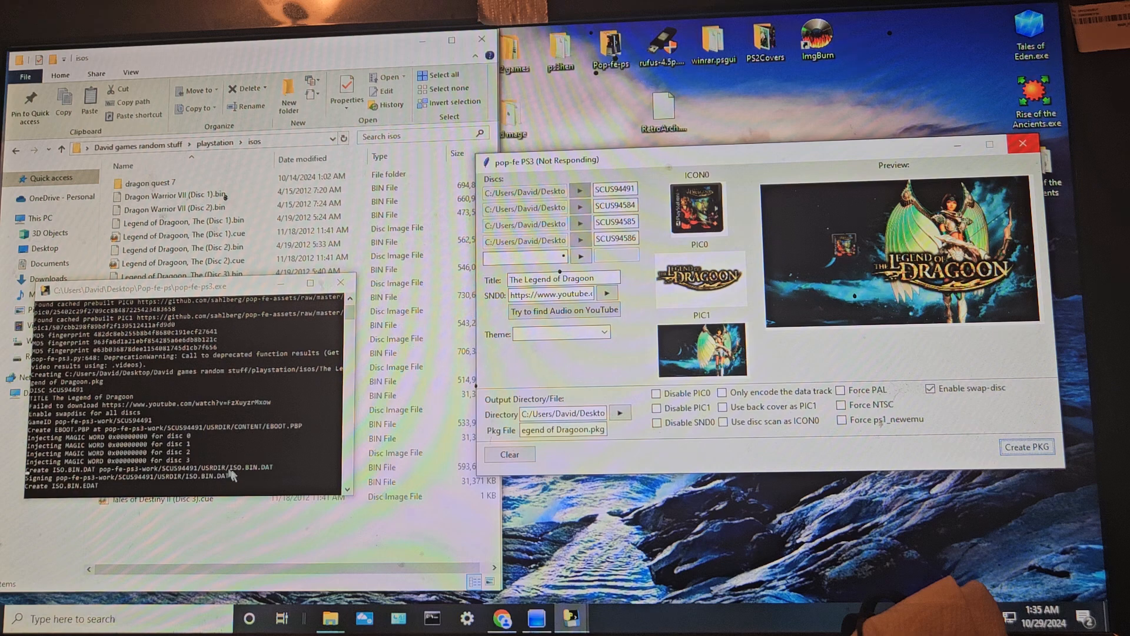
pyautogui.click(183, 256)
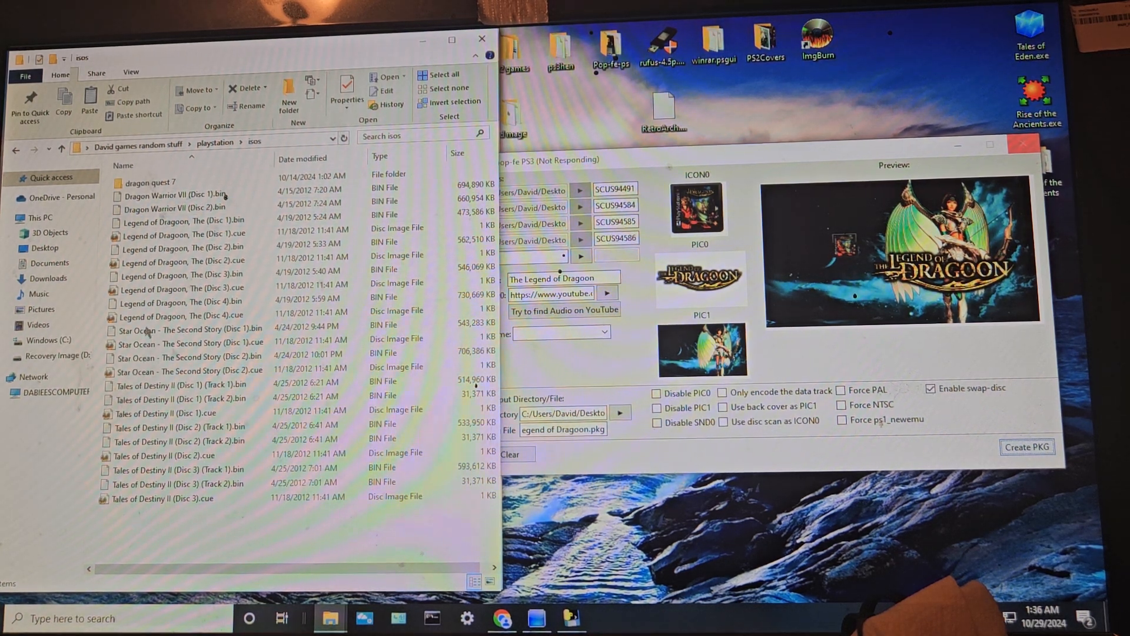
# Step: Bring the conversion log forward until the Finished creating PKG popup appears
pyautogui.click(180, 248)
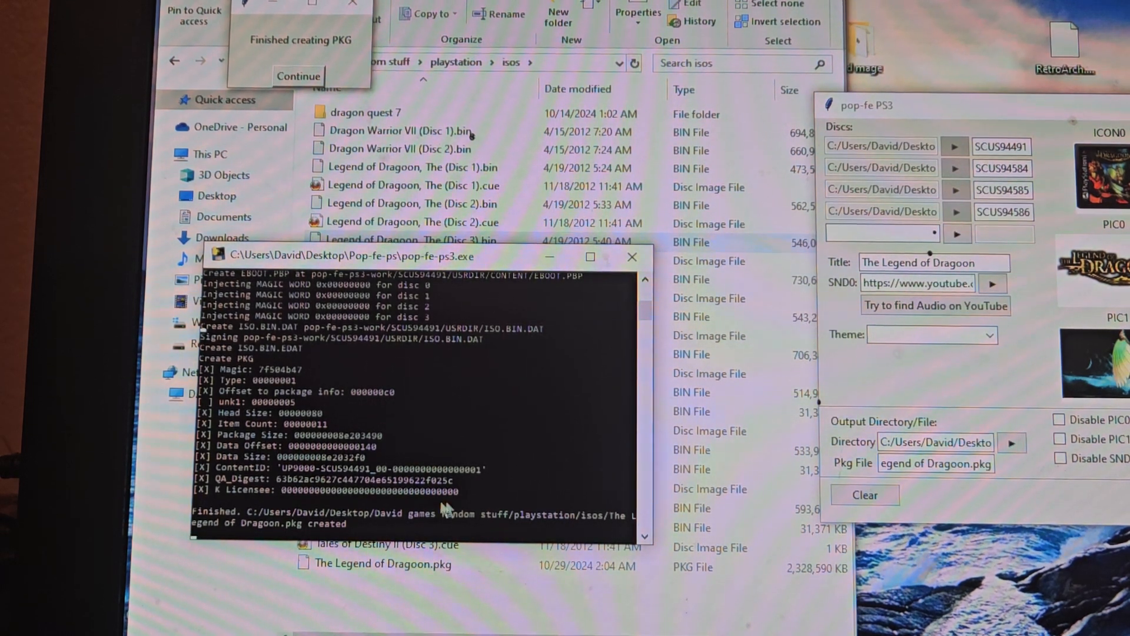
# Step: Acknowledge the finished package and confirm The Legend of Dragoon.pkg at 2.22 GB in isos
pyautogui.click(404, 223)
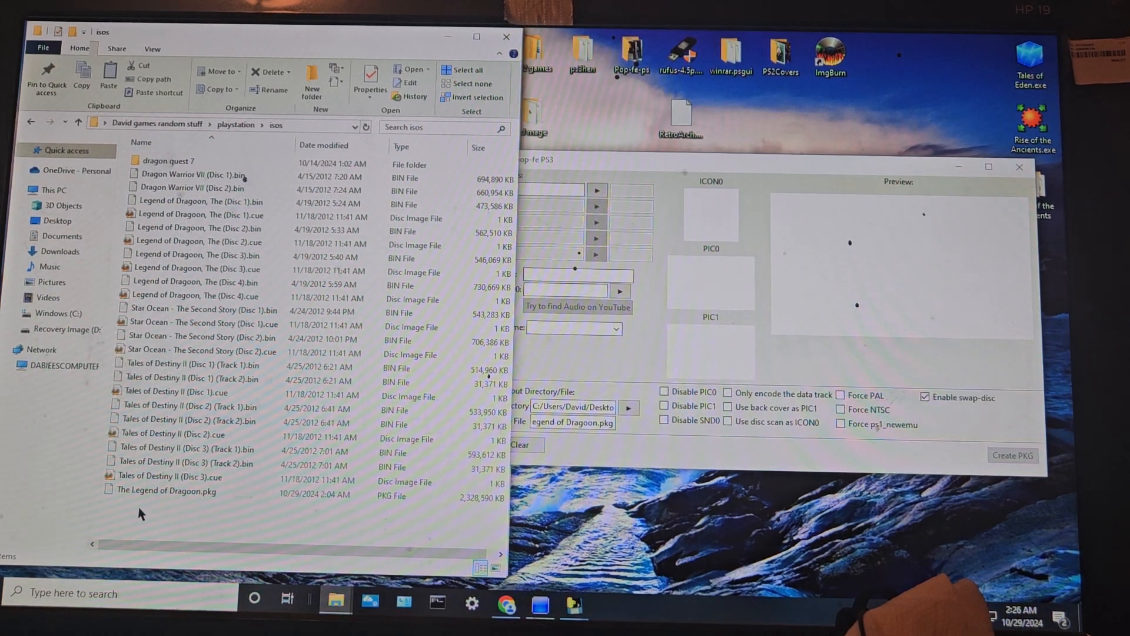
pyautogui.click(166, 491)
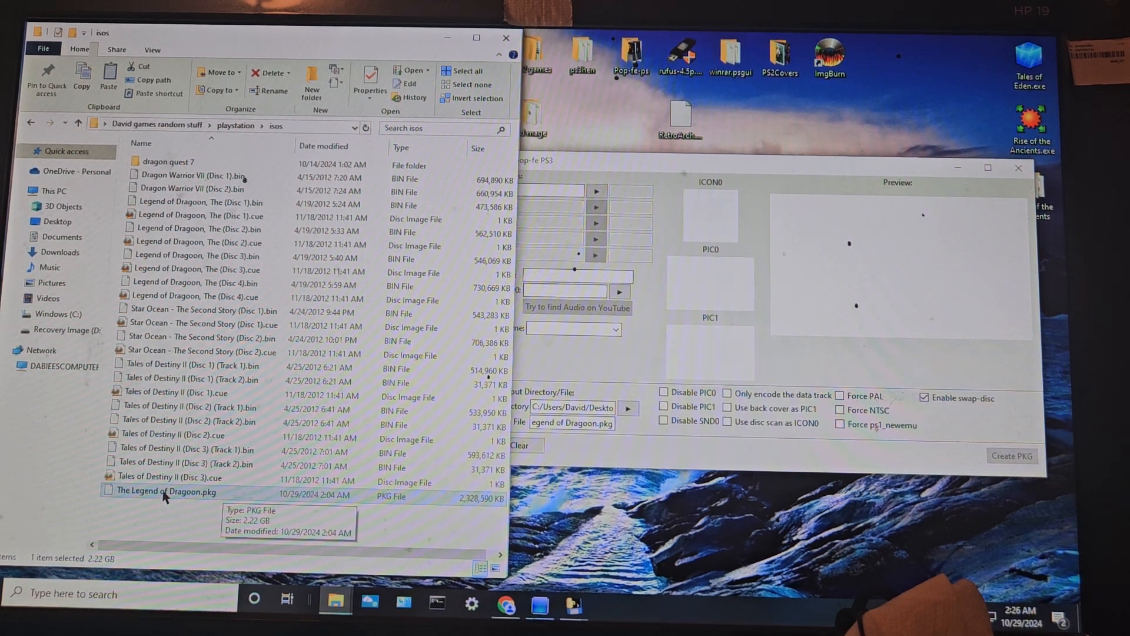
pyautogui.moveTo(191, 516)
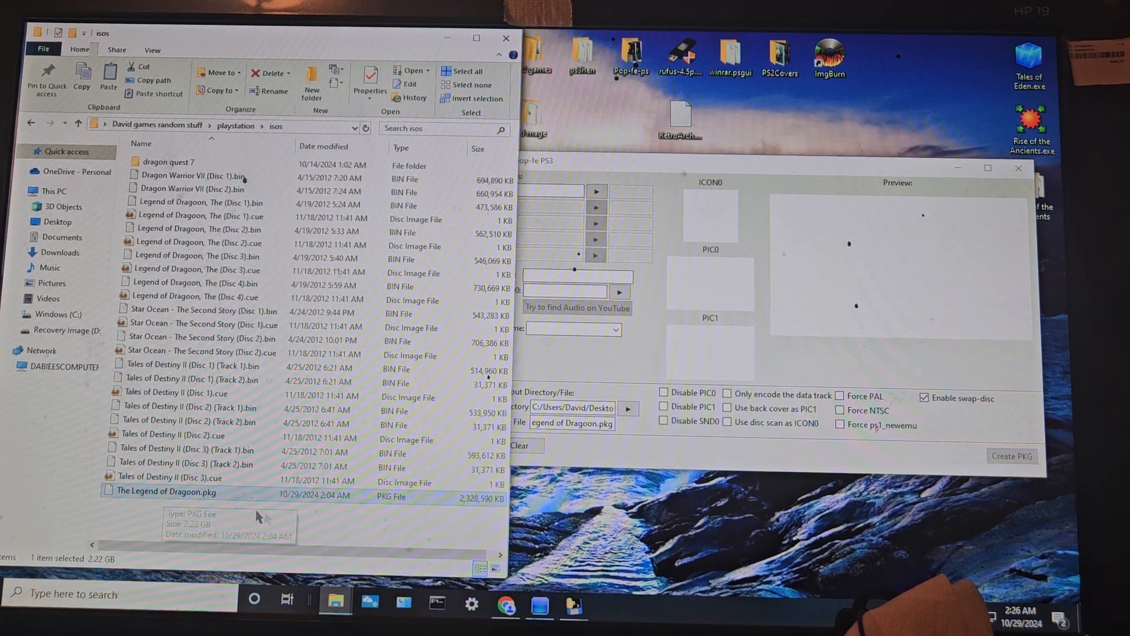
pyautogui.moveTo(475, 505)
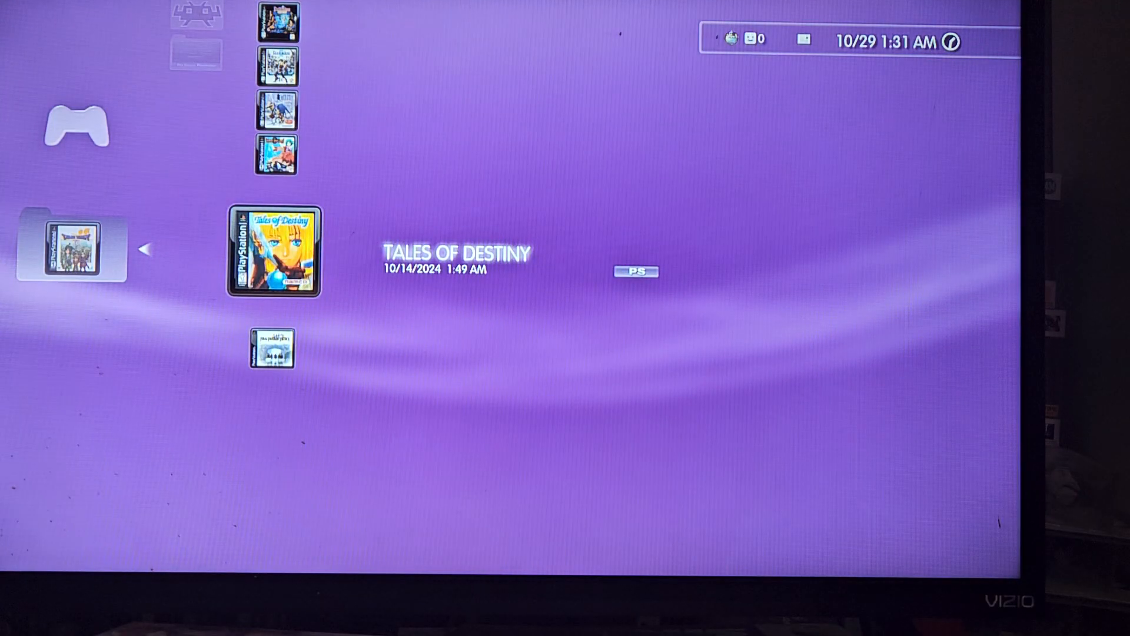
# Step: Scroll down the PlayStation games list from Tales of Destiny to Sim Theme Park
pyautogui.scroll(-3)
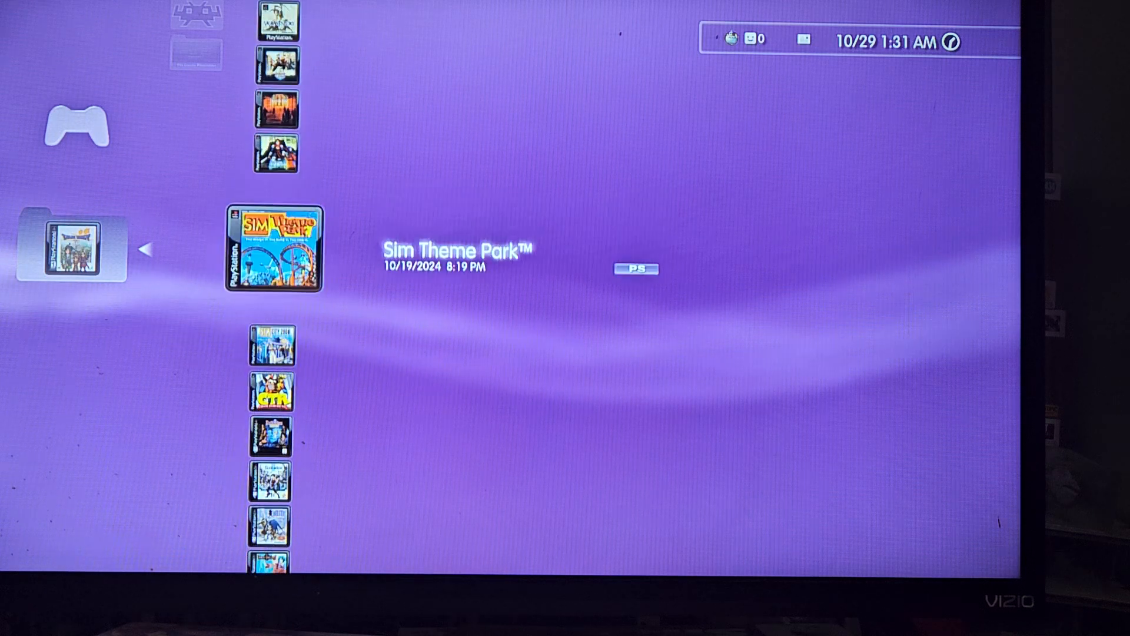